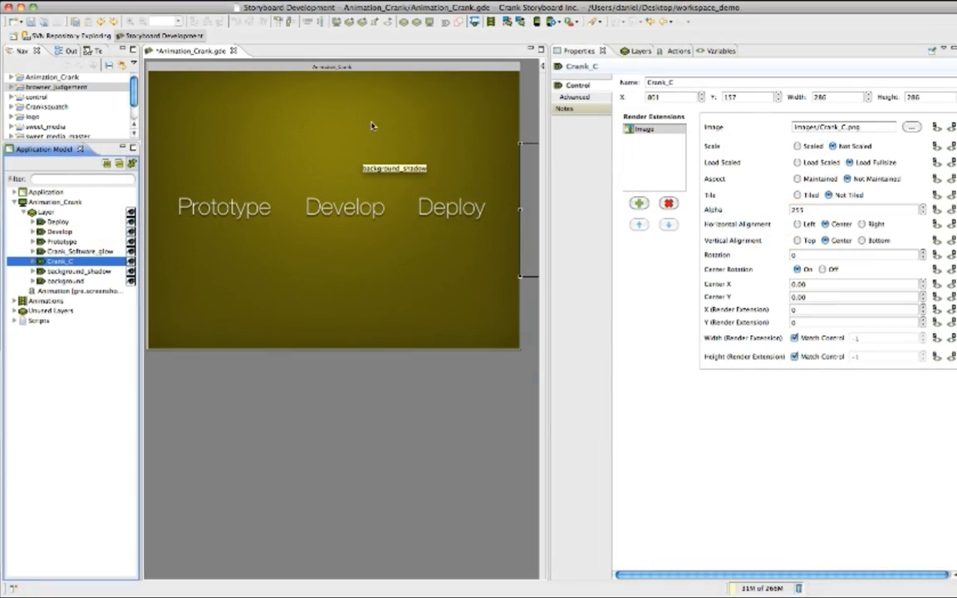
Record raising the Prototype, Develop and Deploy labels to the top, then select the Crank logo
{"action": "left_click", "coordinate": [544, 24]}
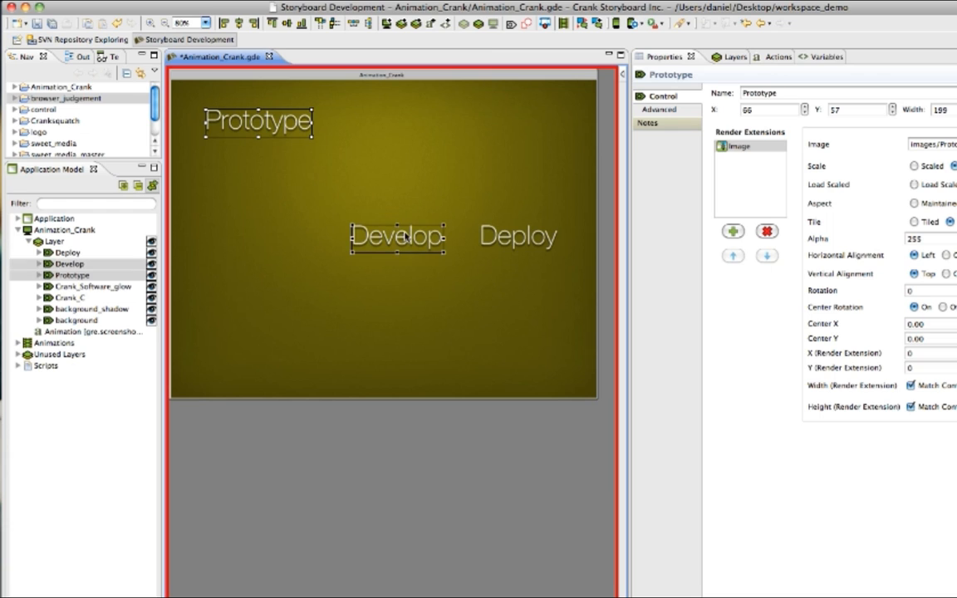
{"action": "left_click", "coordinate": [517, 235]}
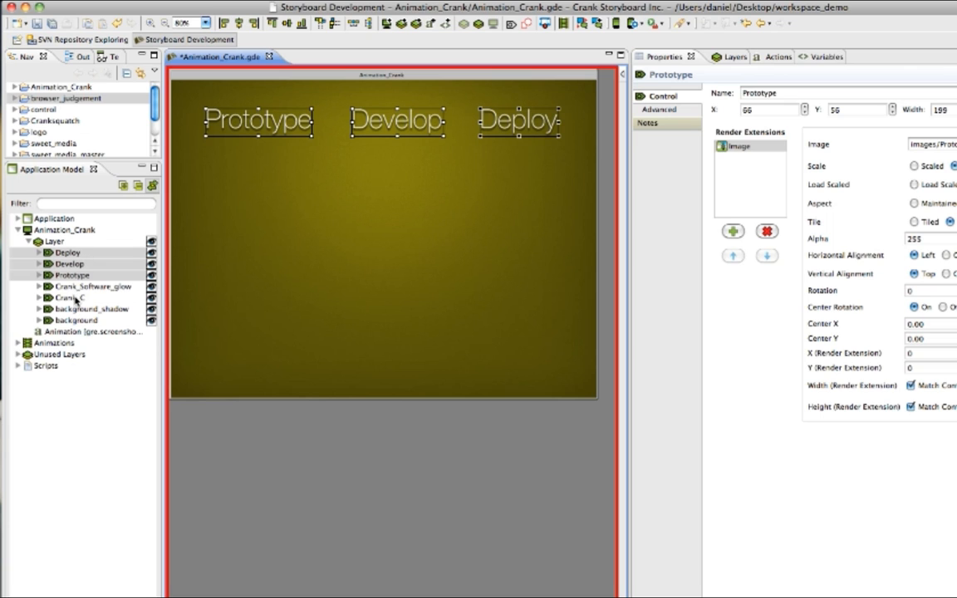
{"action": "left_click", "coordinate": [71, 297]}
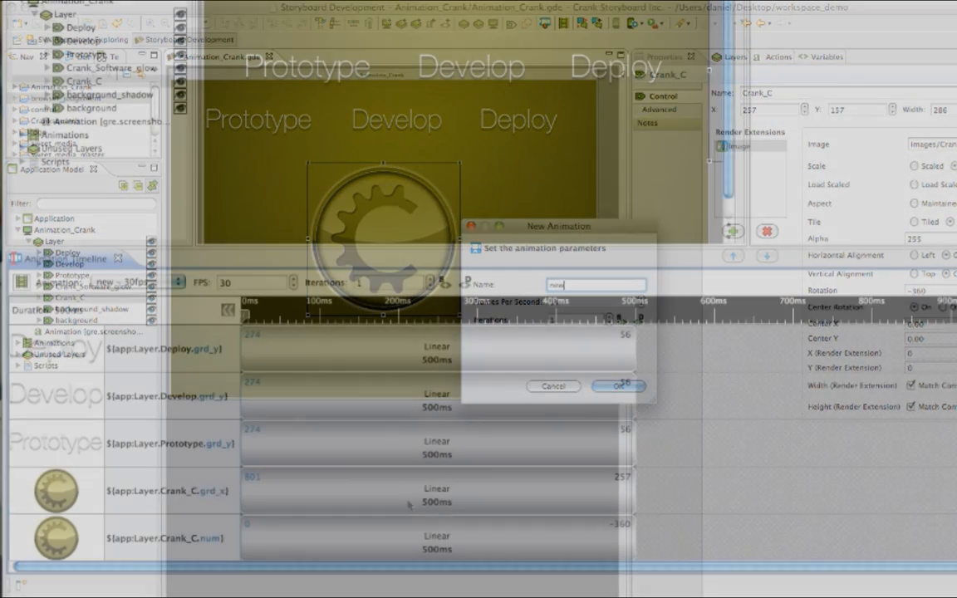
Shift the Crank_C logo steps to start at 300 ms and end the Prototype rise at 433 ms
{"action": "left_click", "coordinate": [618, 385]}
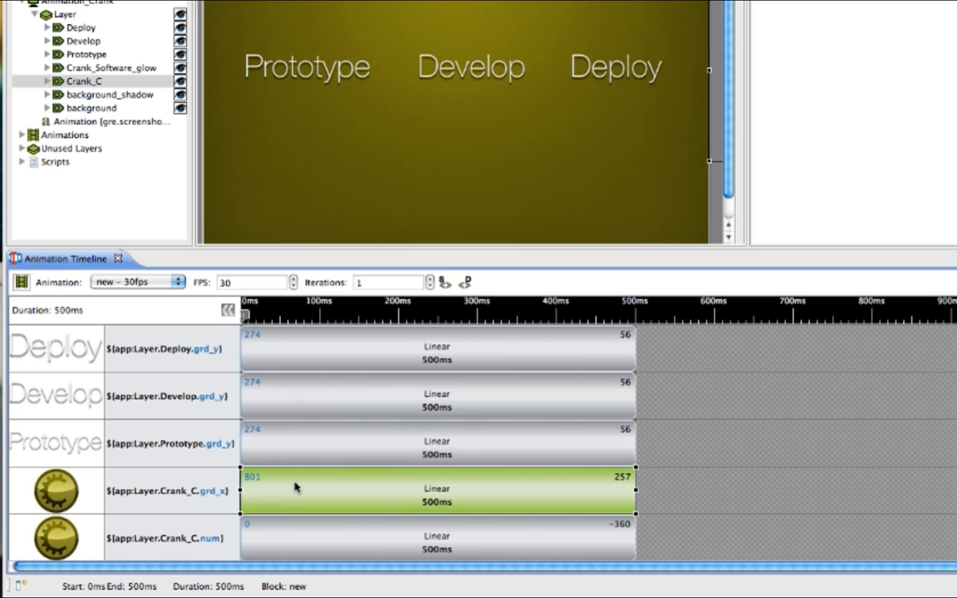
{"action": "left_click_drag", "start_coordinate": [436, 490], "coordinate": [672, 490]}
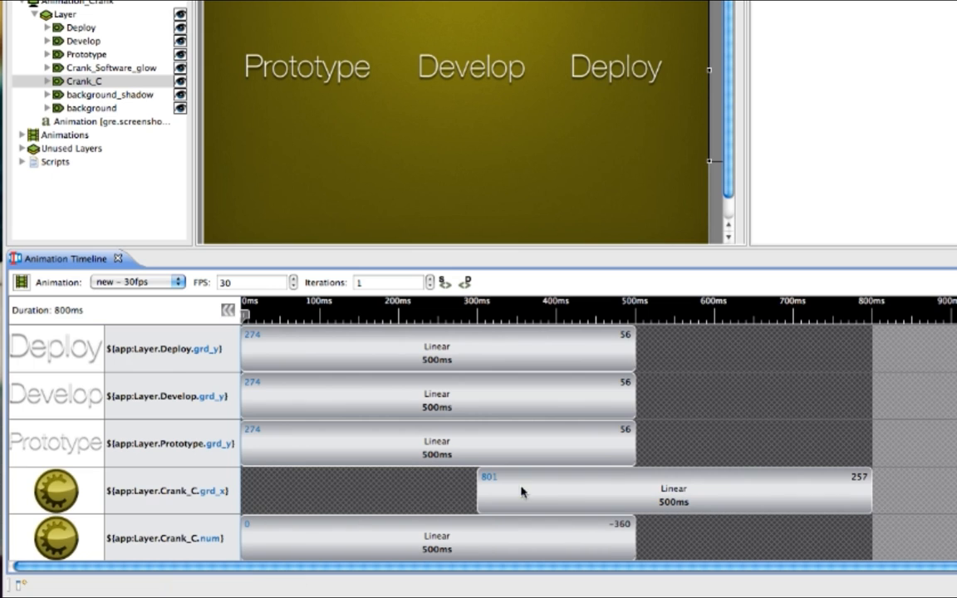
{"action": "left_click", "coordinate": [436, 536]}
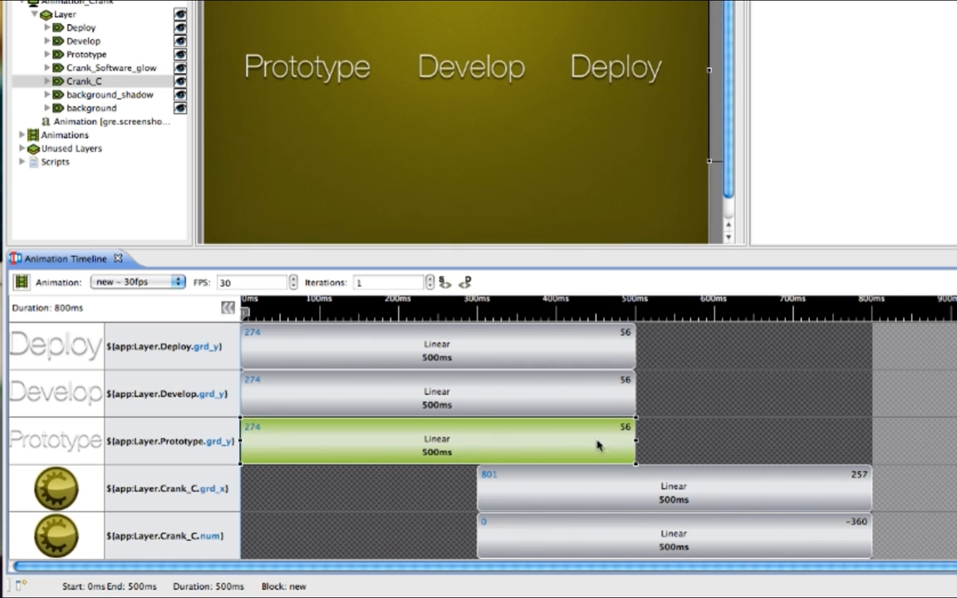
{"action": "left_click_drag", "start_coordinate": [631, 440], "coordinate": [581, 440]}
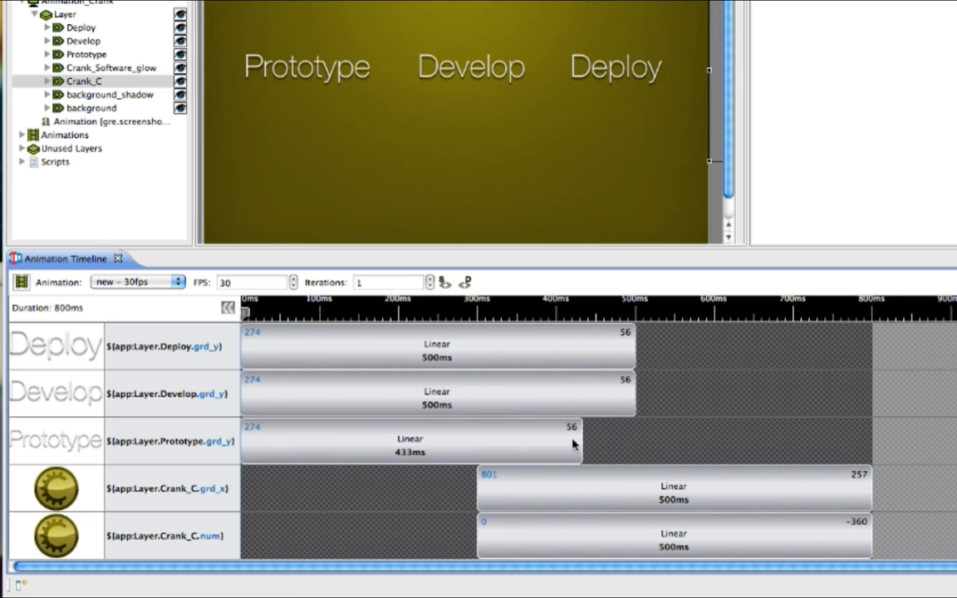
{"action": "mouse_move", "coordinate": [463, 158]}
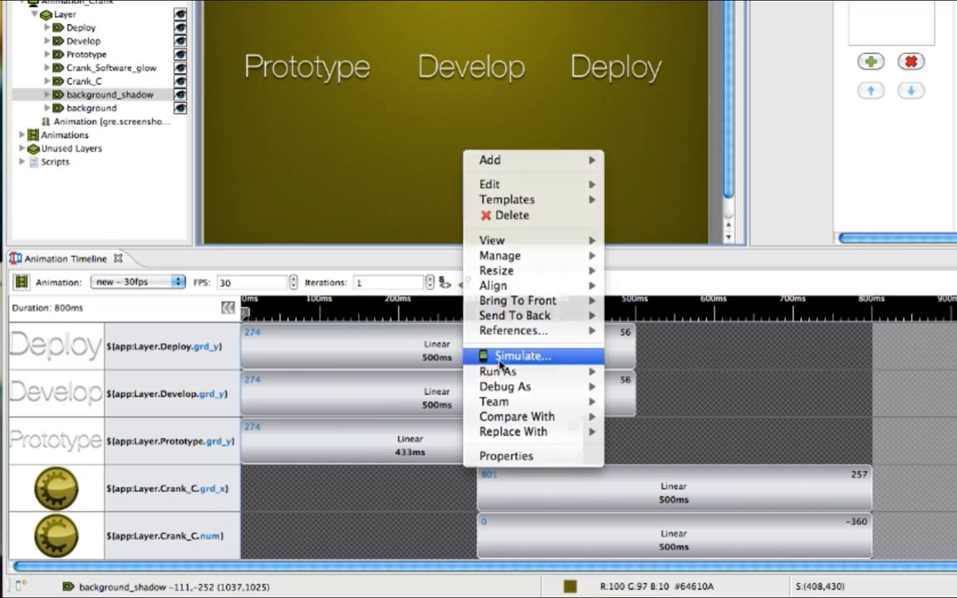
Preview the animation in the simulator and add the alpha_shadow animation variable
{"action": "left_click", "coordinate": [522, 355]}
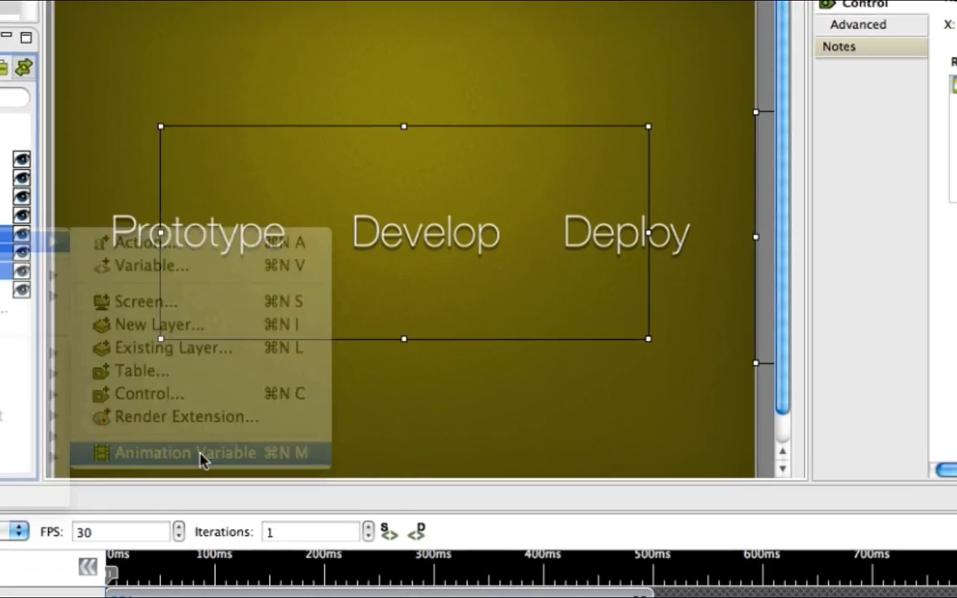
{"action": "left_click", "coordinate": [197, 453]}
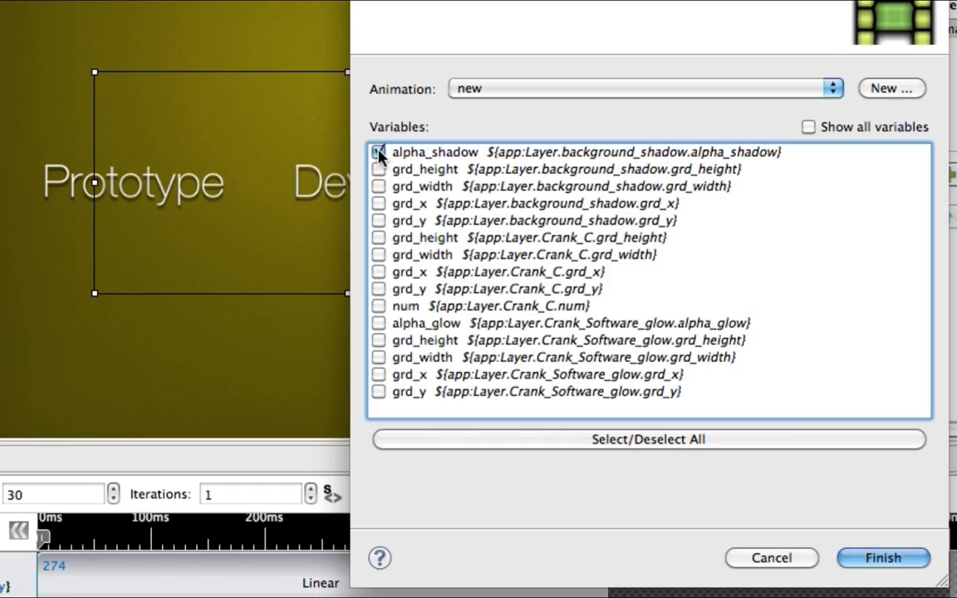
{"action": "left_click", "coordinate": [380, 152]}
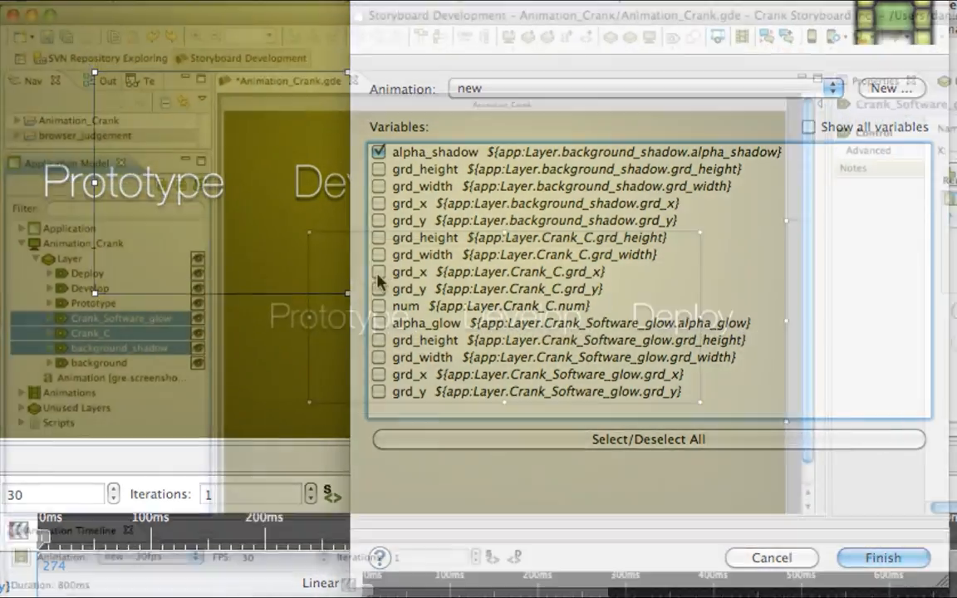
{"action": "left_click", "coordinate": [882, 557]}
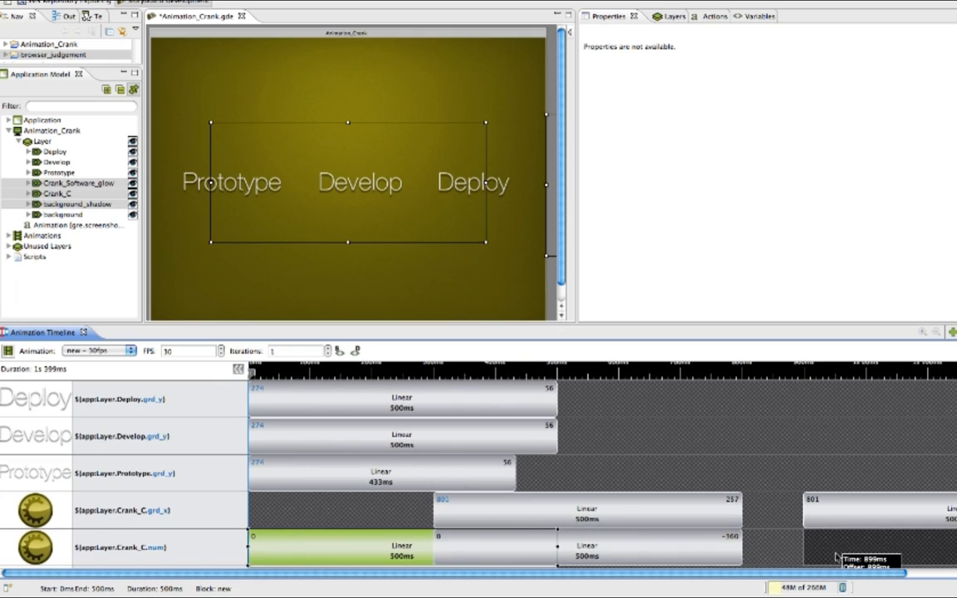
Add a step on the logo's num track with value 1 and a 1000 ms duration
{"action": "double_click", "coordinate": [340, 547]}
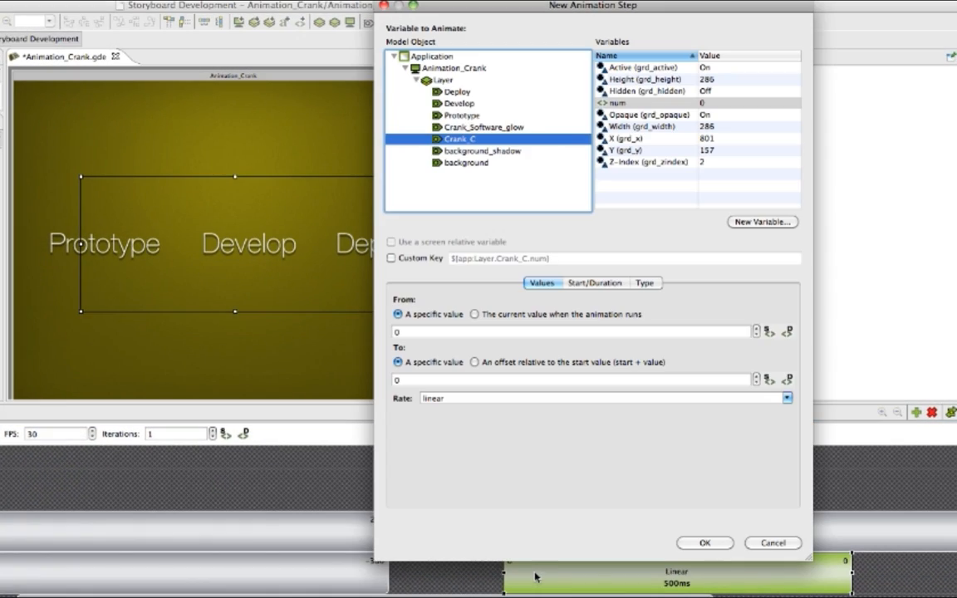
{"action": "type", "text": "1"}
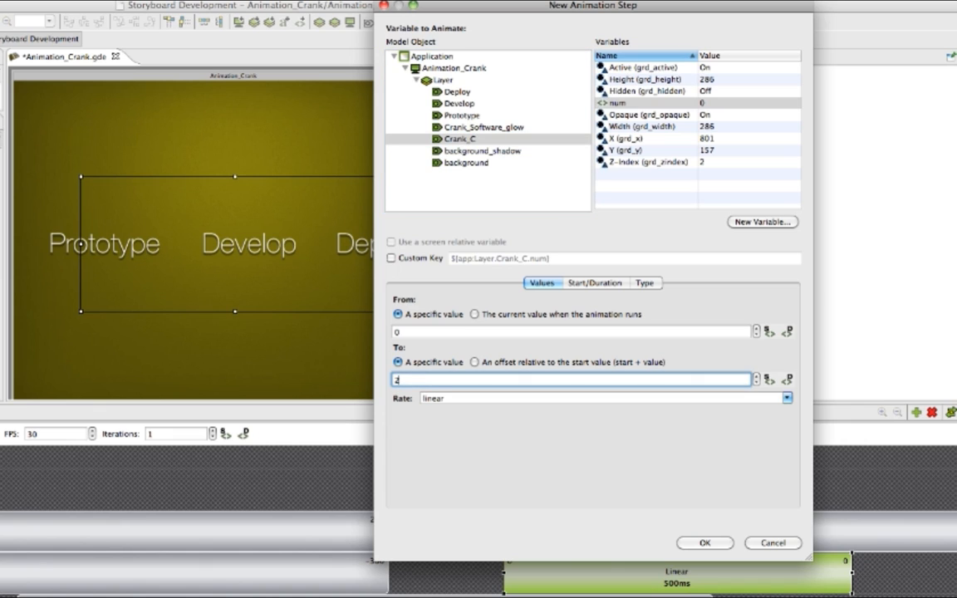
{"action": "left_click", "coordinate": [595, 282]}
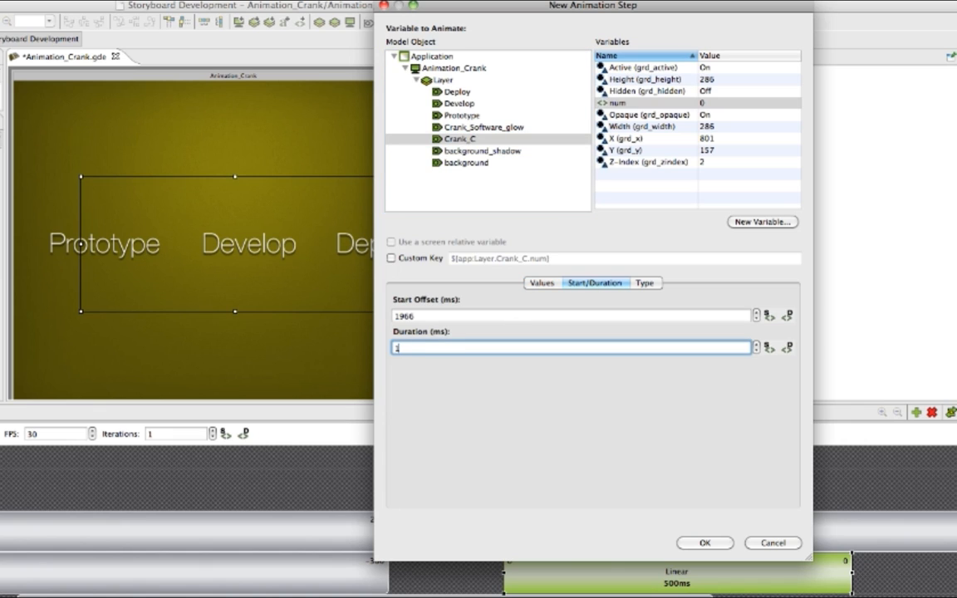
{"action": "type", "text": "1000"}
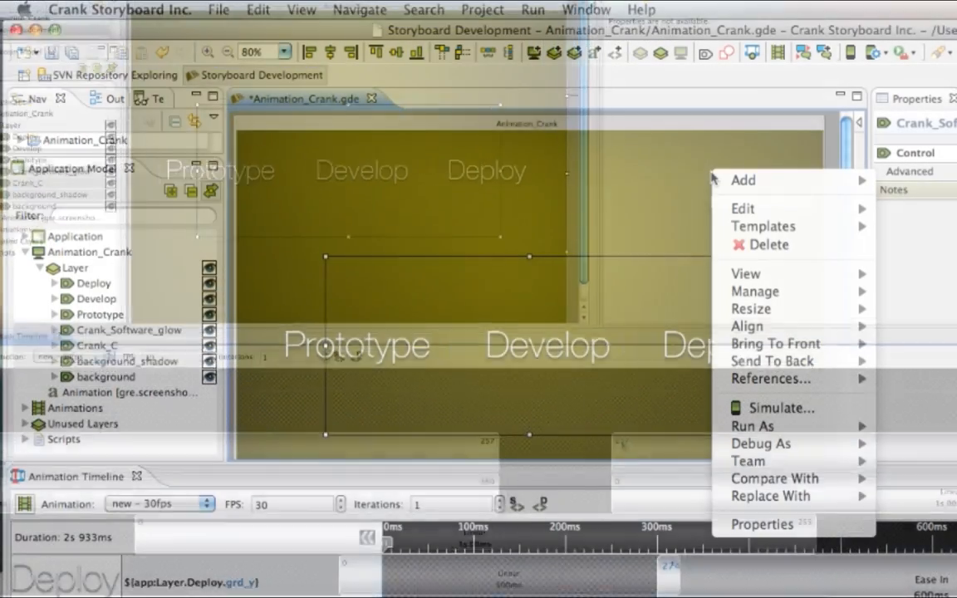
{"action": "left_click", "coordinate": [778, 406]}
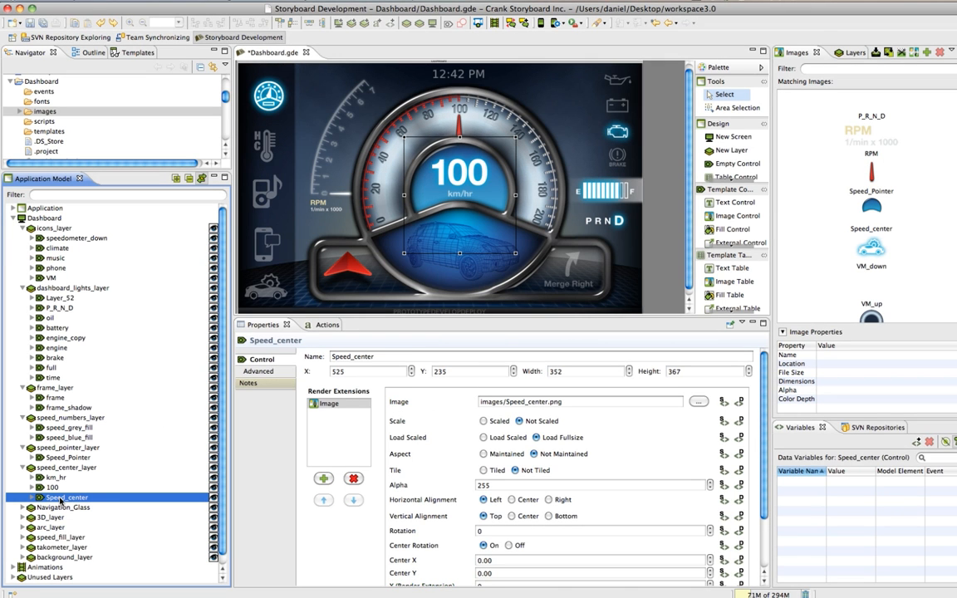
{"action": "mouse_move", "coordinate": [463, 181]}
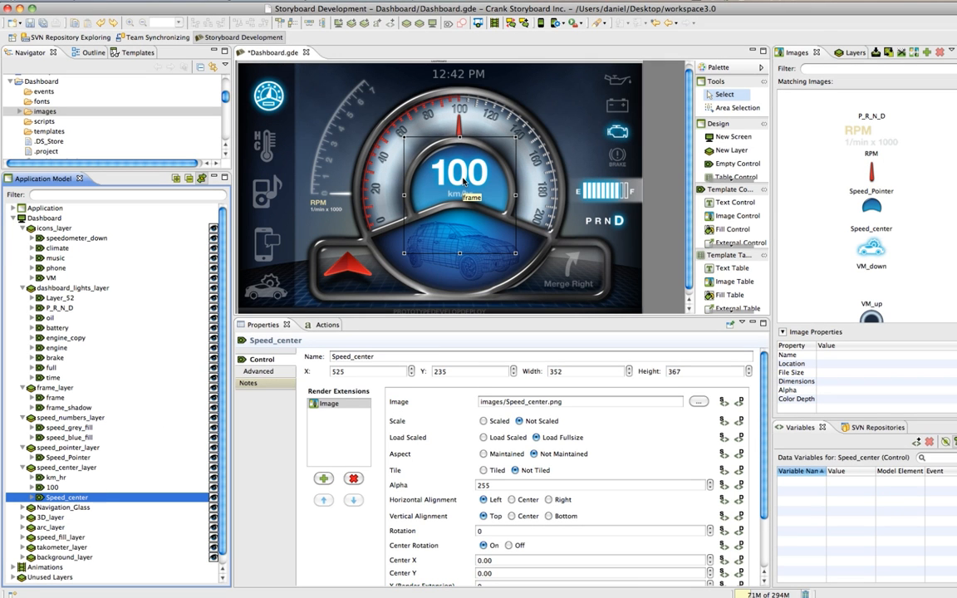
Trim Speed_center.png, then find the control that uses the speed_grey_fill image
{"action": "left_click", "coordinate": [870, 208]}
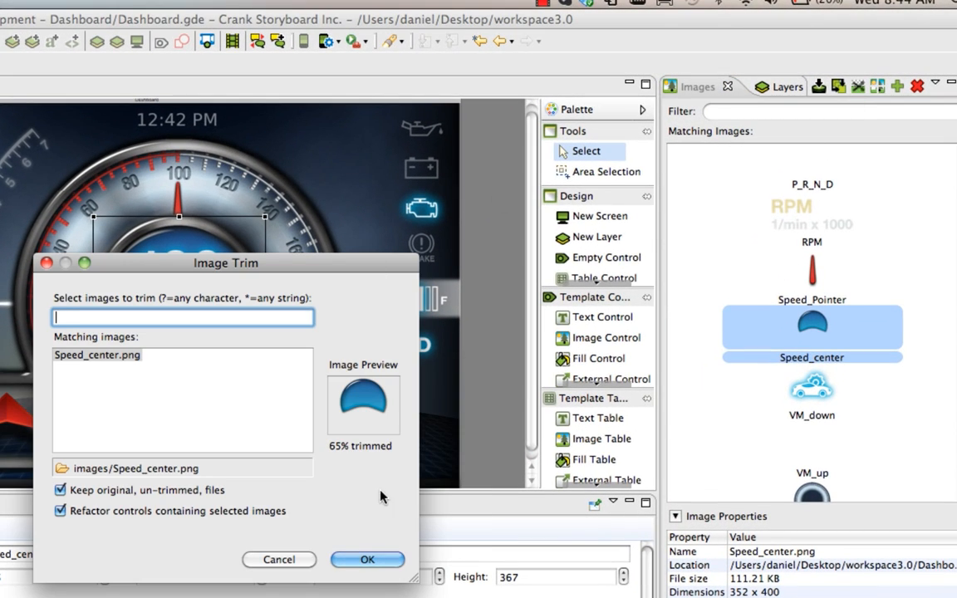
{"action": "left_click", "coordinate": [367, 558]}
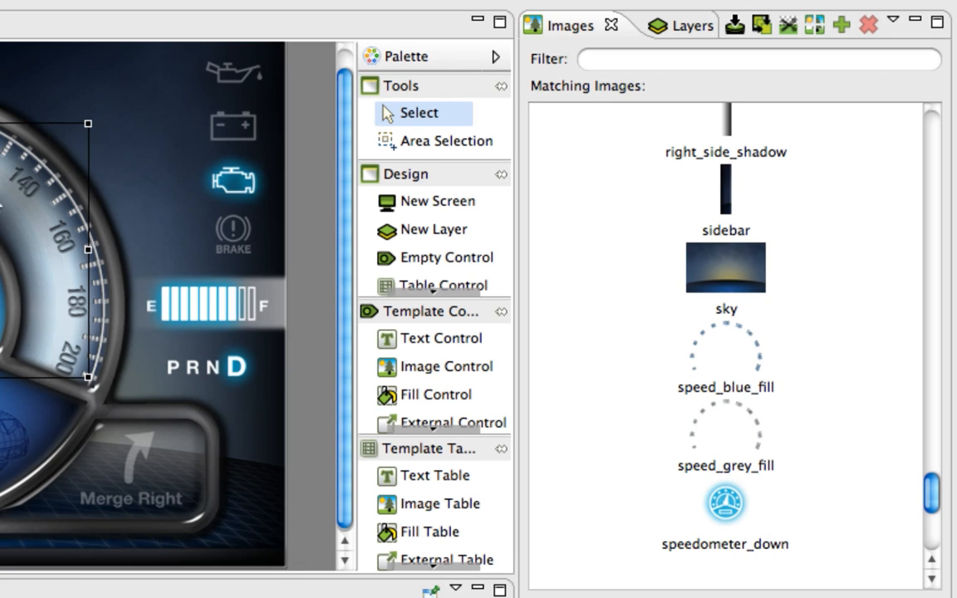
{"action": "left_click", "coordinate": [725, 426]}
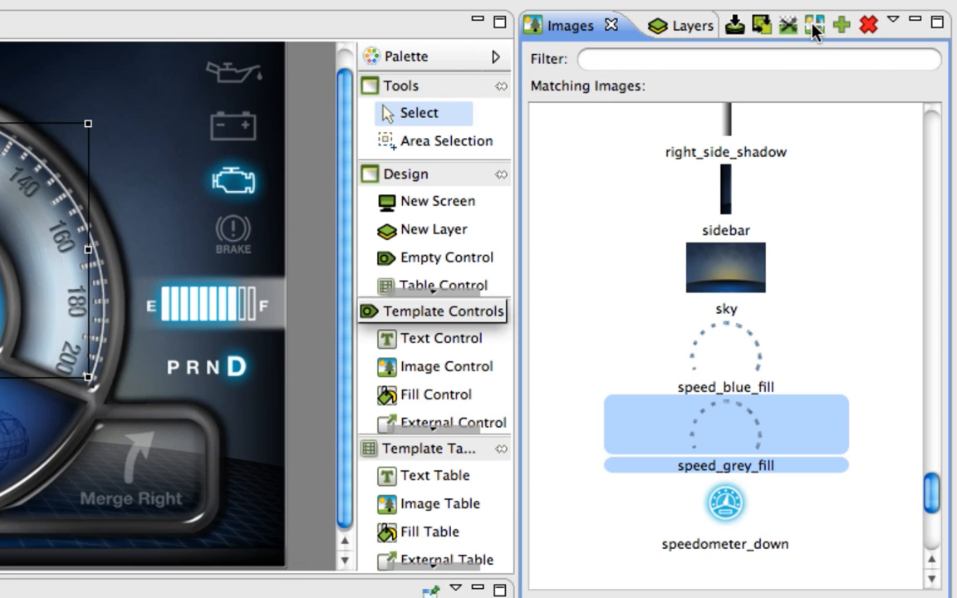
{"action": "left_click", "coordinate": [814, 25]}
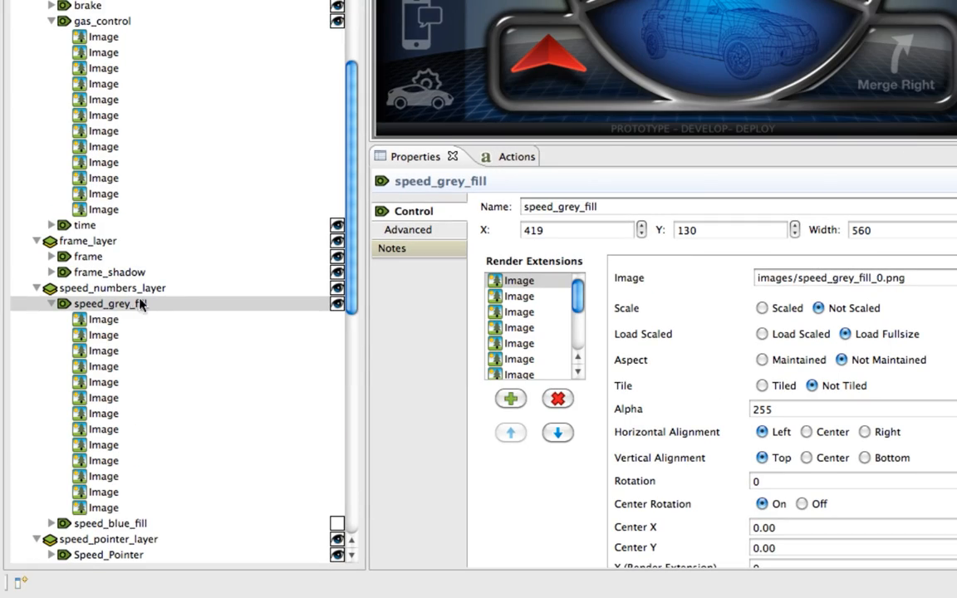
Run Merge Control Images on gas_control and expand the resulting consolidated_control
{"action": "left_click", "coordinate": [111, 303]}
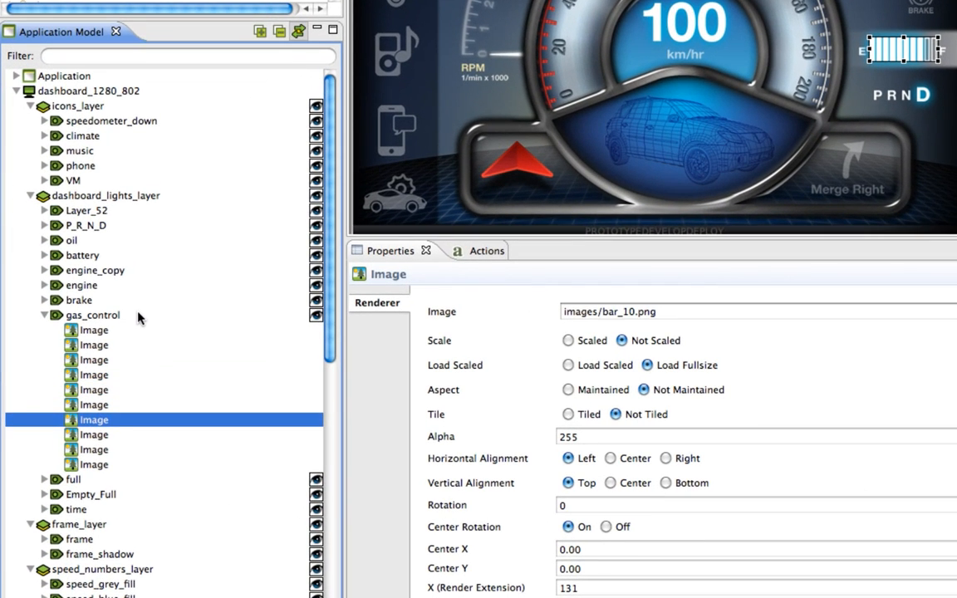
{"action": "left_click", "coordinate": [91, 315]}
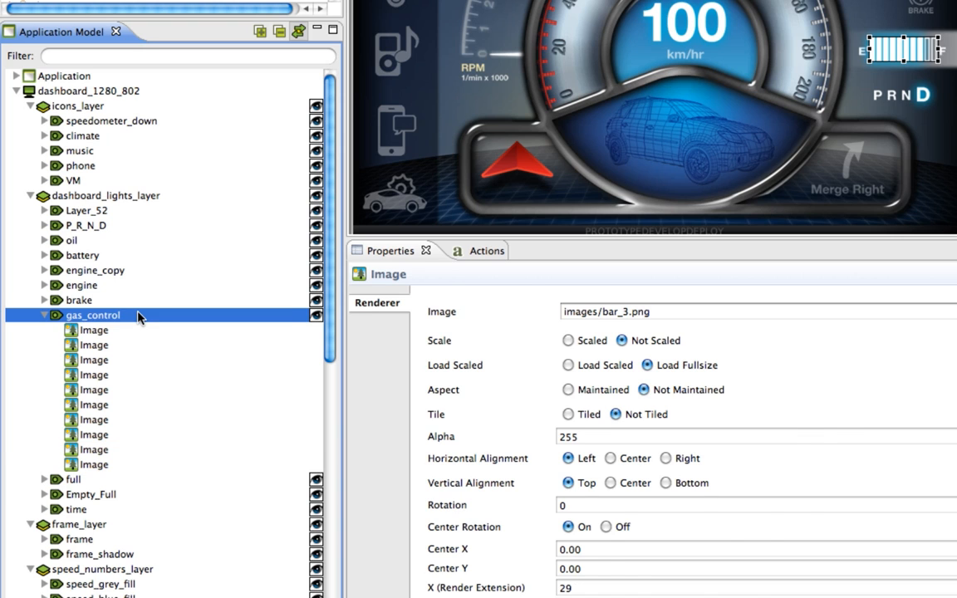
{"action": "right_click", "coordinate": [93, 314]}
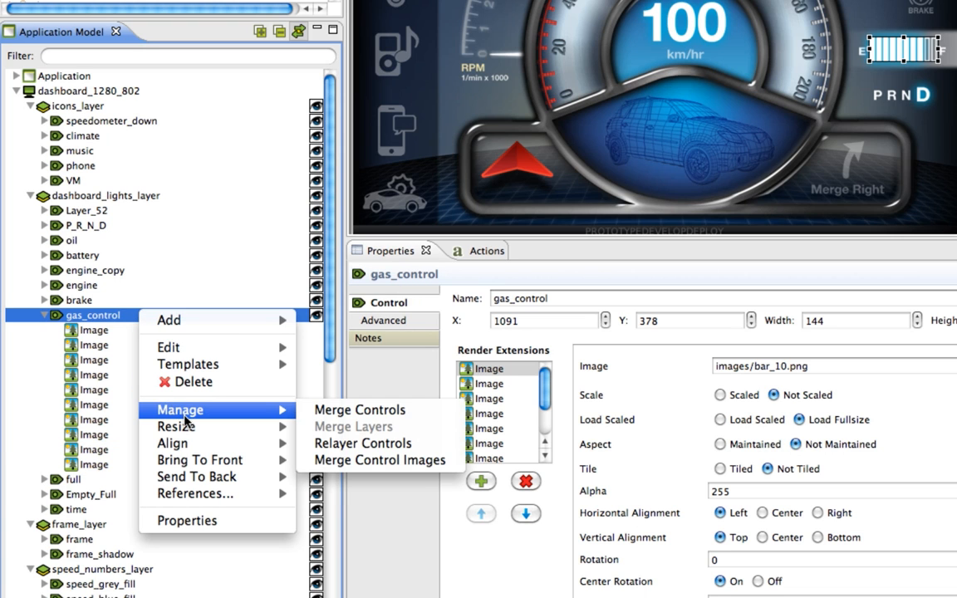
{"action": "mouse_move", "coordinate": [380, 460]}
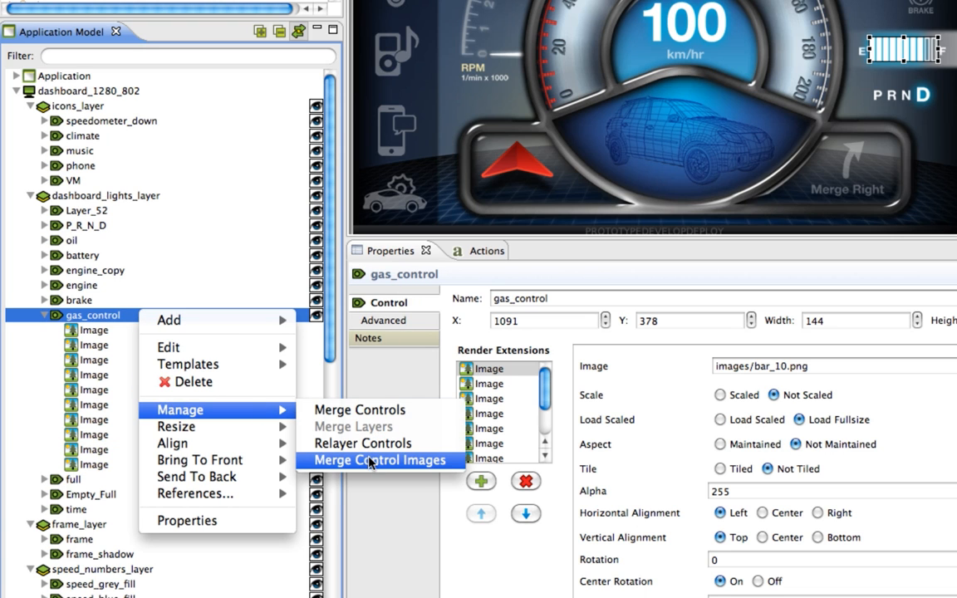
{"action": "left_click", "coordinate": [379, 460]}
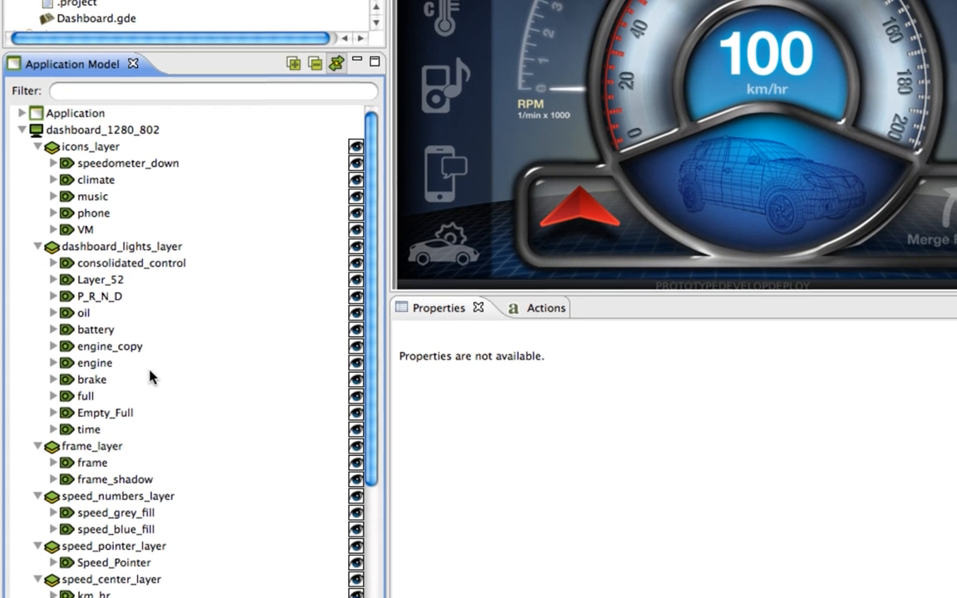
{"action": "left_click", "coordinate": [131, 263]}
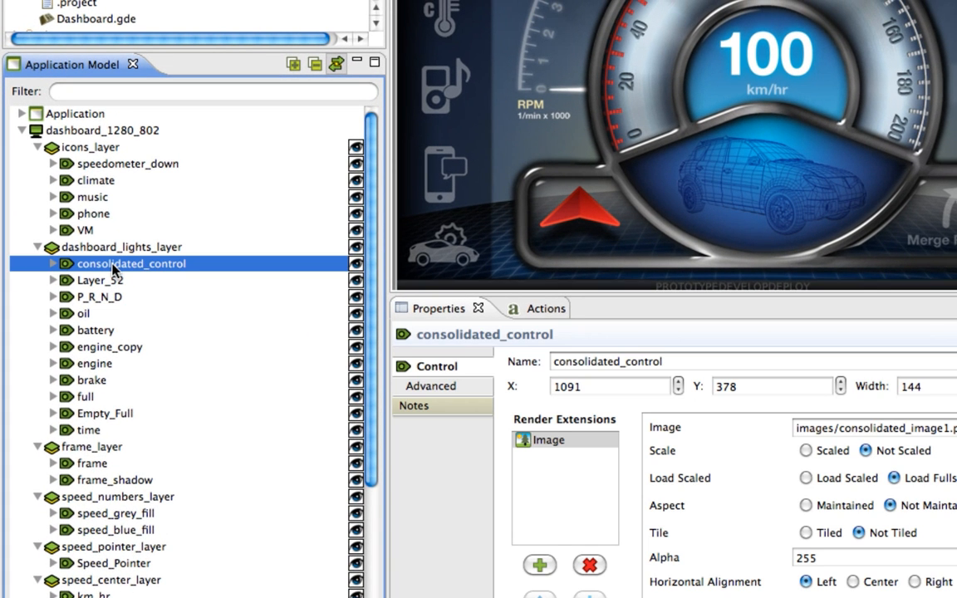
{"action": "left_click", "coordinate": [66, 264]}
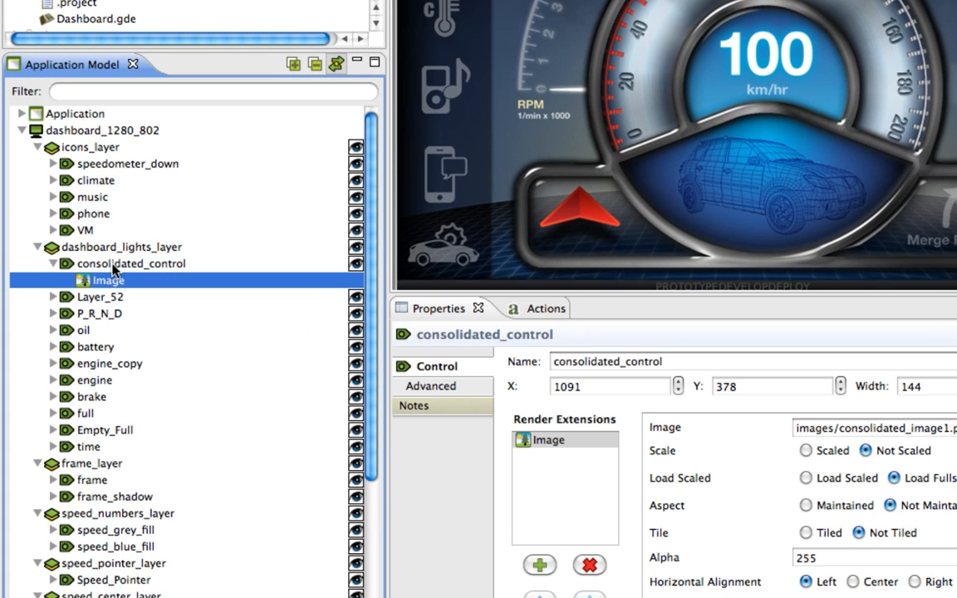
{"action": "left_click", "coordinate": [107, 280]}
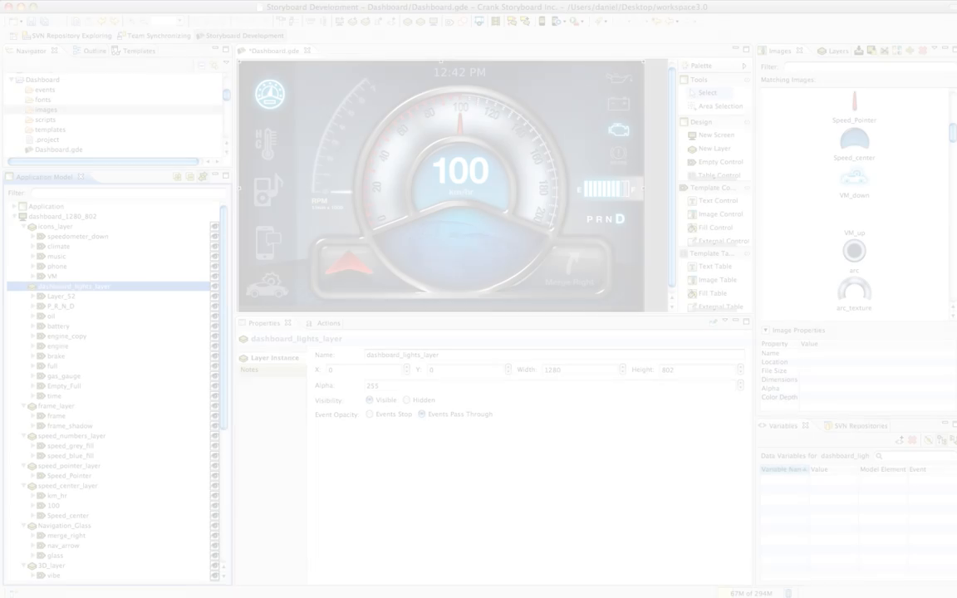
Run Merge Controls on full, gas_gauge and Empty_Full, then expand the resulting full control
{"action": "left_click", "coordinate": [56, 366]}
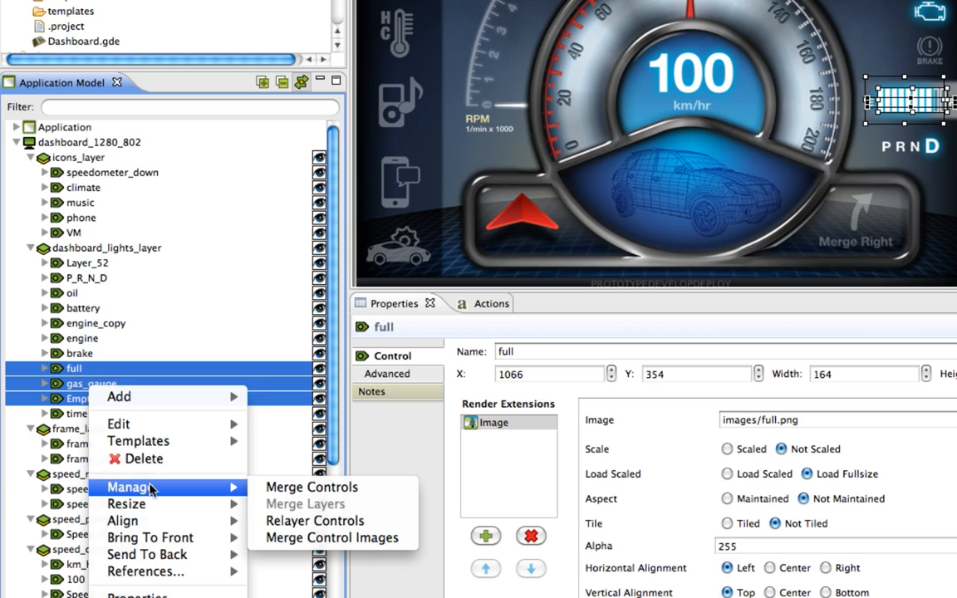
{"action": "mouse_move", "coordinate": [311, 488]}
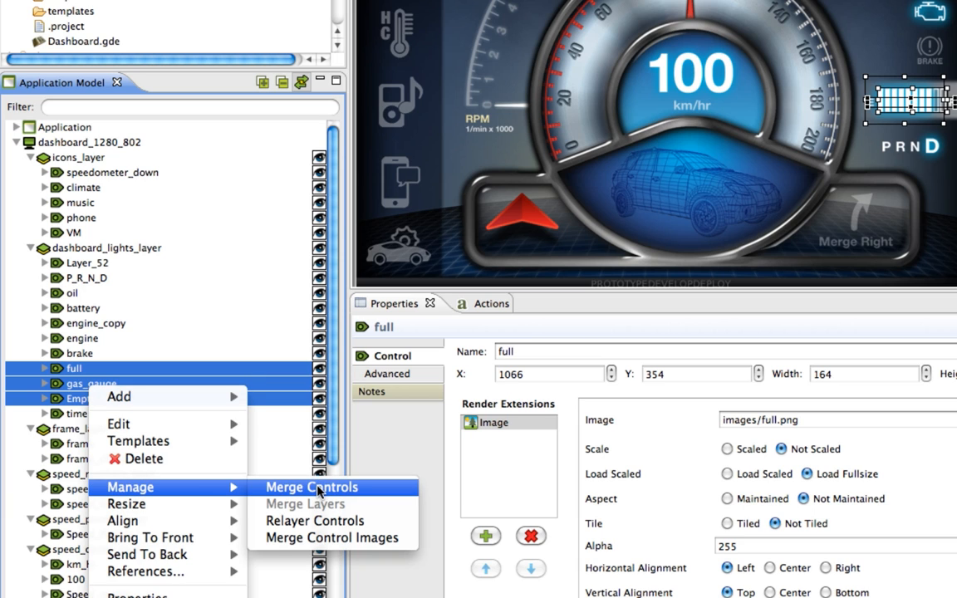
{"action": "left_click", "coordinate": [311, 486]}
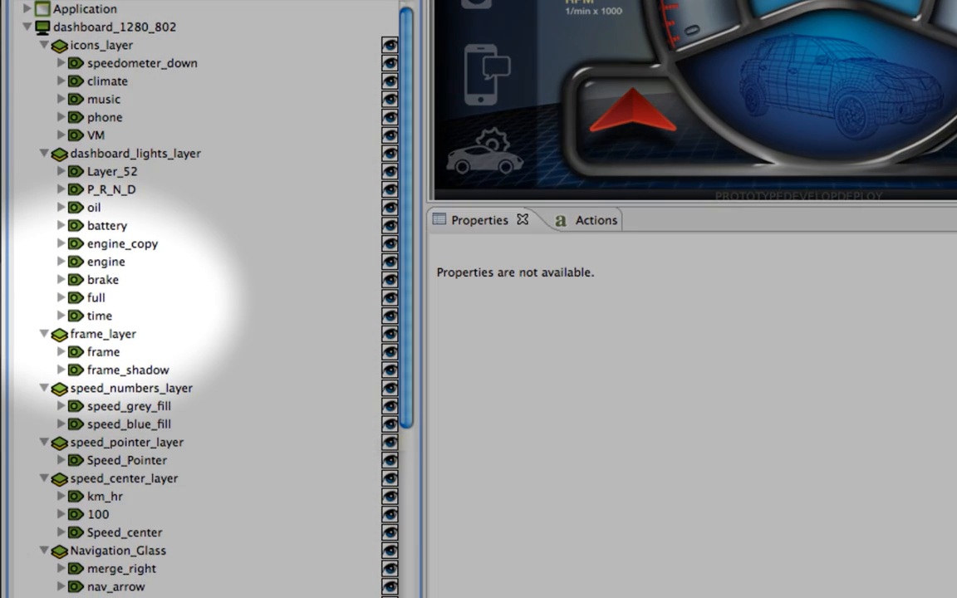
{"action": "left_click", "coordinate": [94, 296]}
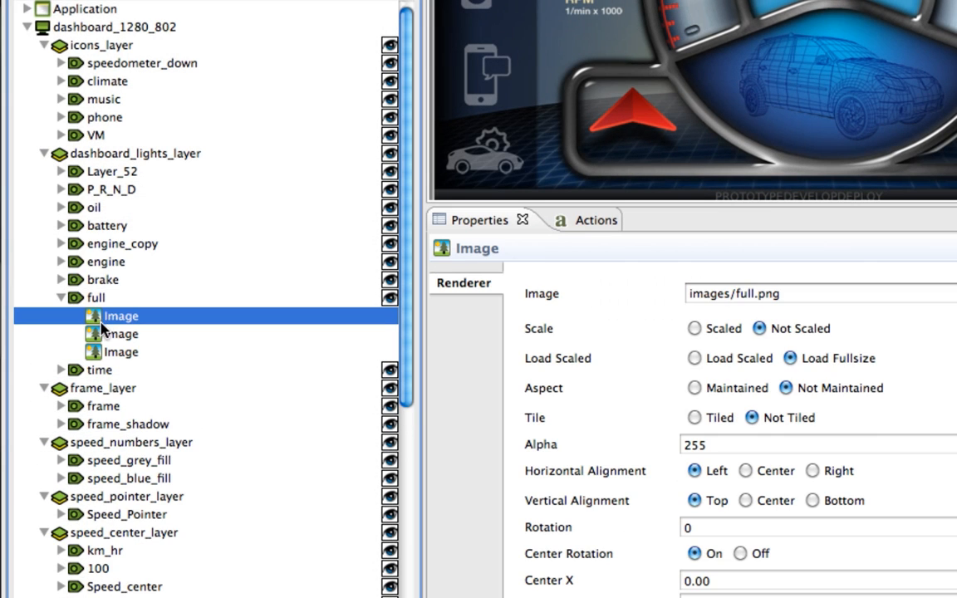
{"action": "left_click", "coordinate": [121, 333]}
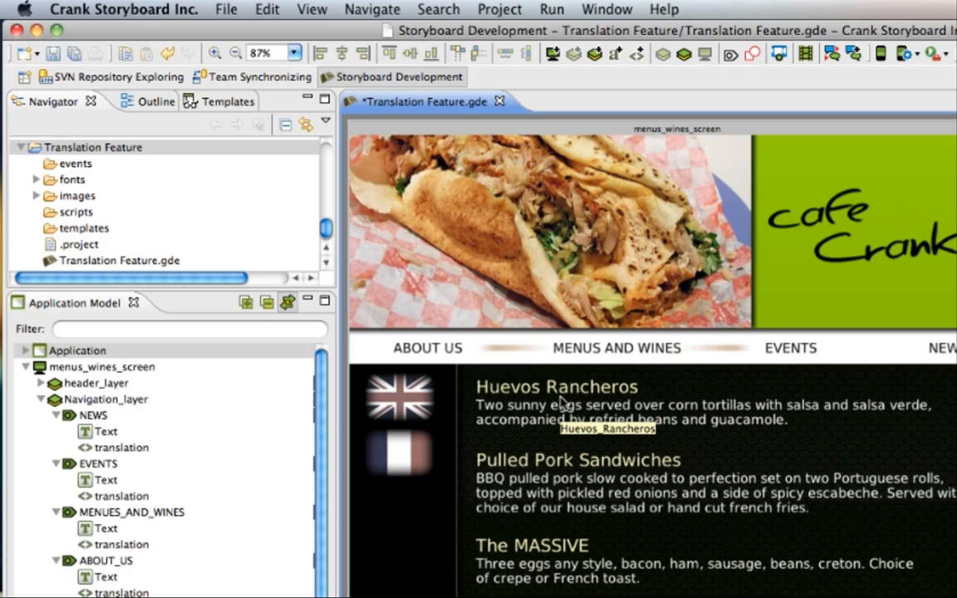
Bind the footnote text to a new variable and export translations as a CSV
{"action": "left_click", "coordinate": [431, 69]}
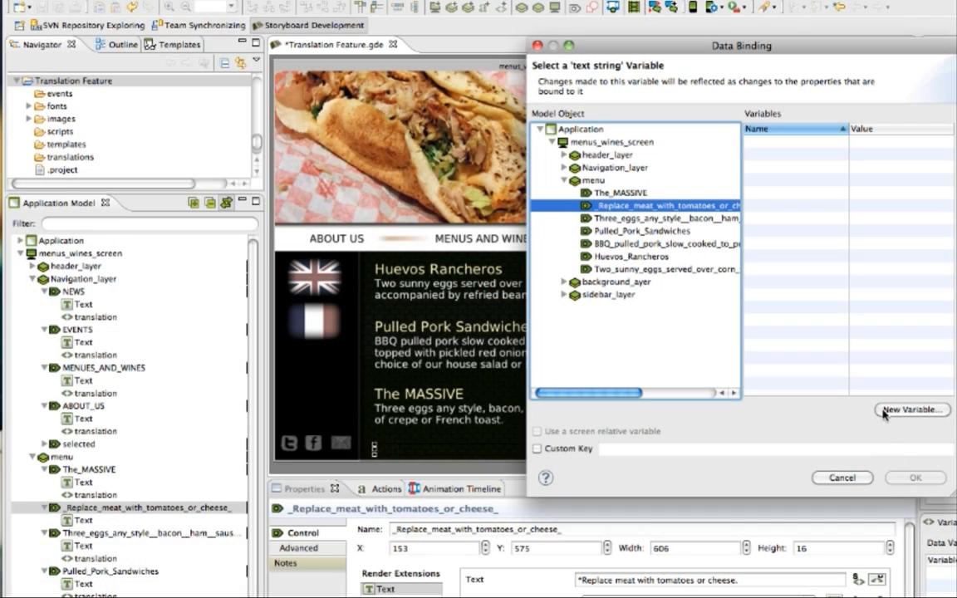
{"action": "left_click", "coordinate": [911, 410]}
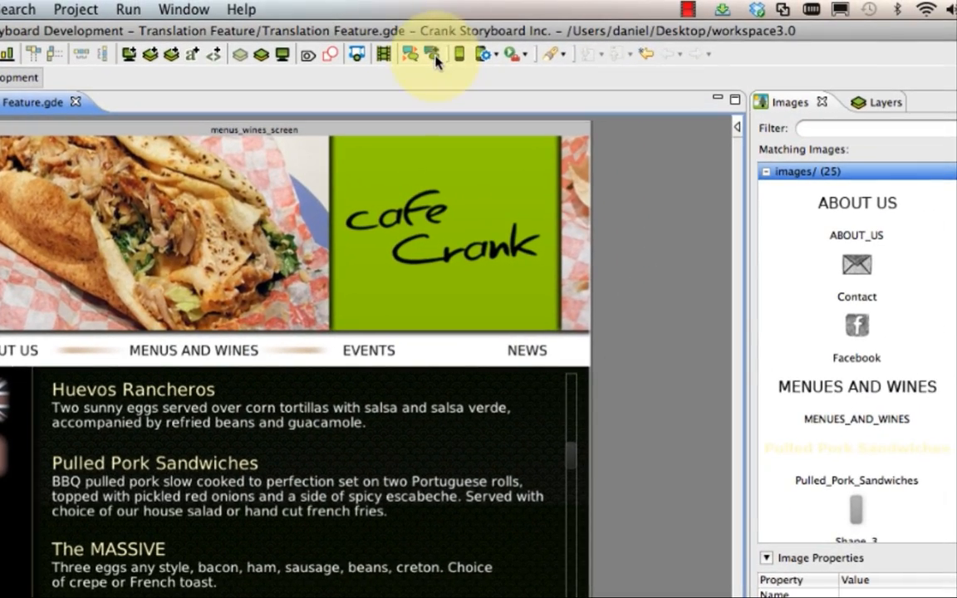
{"action": "left_click", "coordinate": [434, 53]}
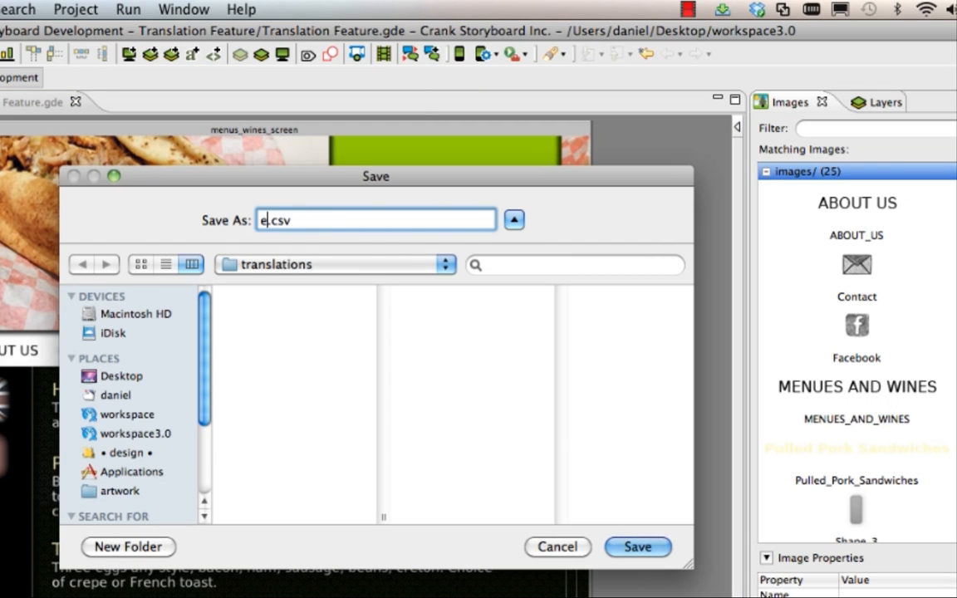
{"action": "left_click", "coordinate": [637, 547]}
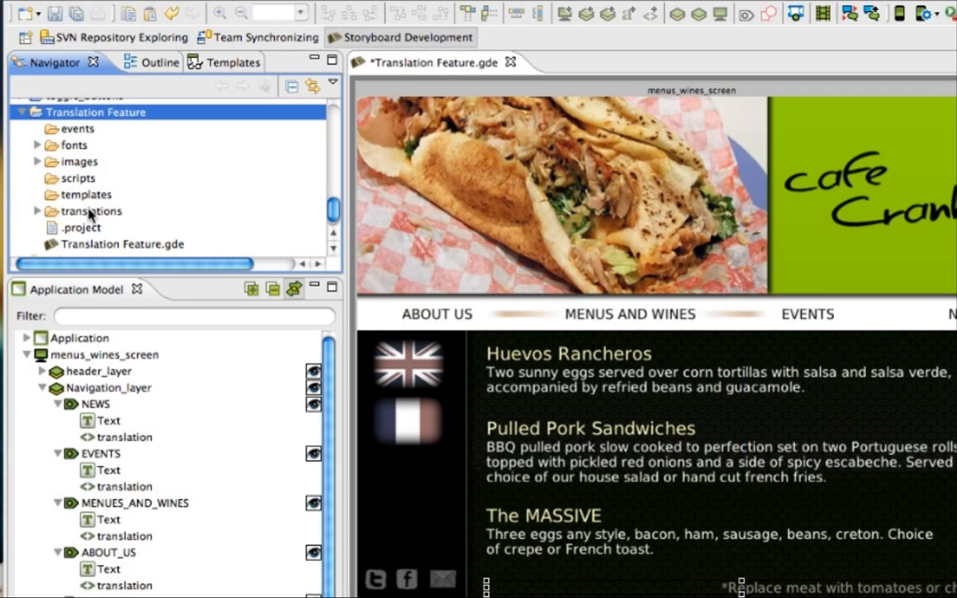
Copy english.csv to french.csv and open french.csv in the Text Editor
{"action": "left_click", "coordinate": [39, 210]}
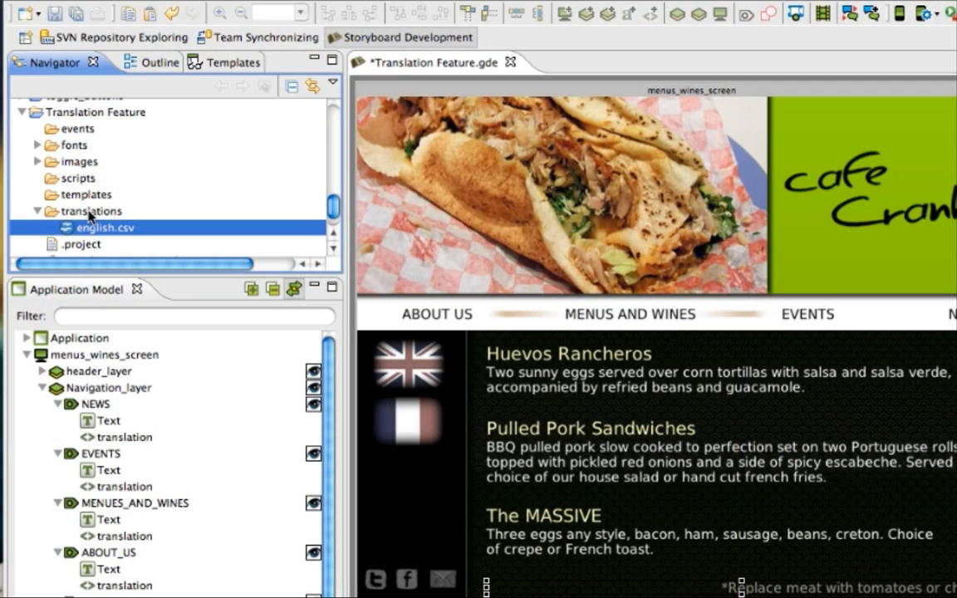
{"action": "right_click", "coordinate": [103, 226]}
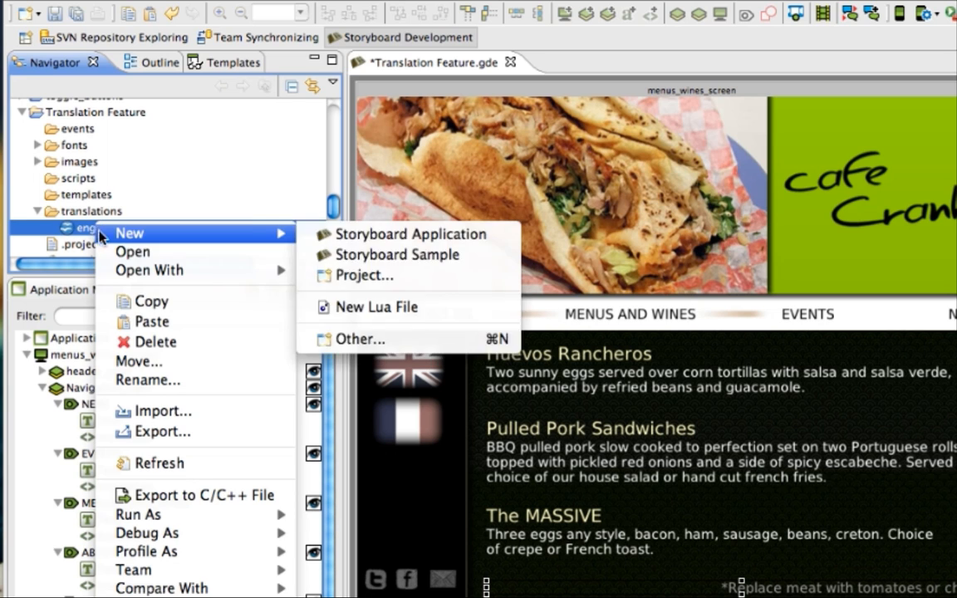
{"action": "left_click", "coordinate": [154, 321]}
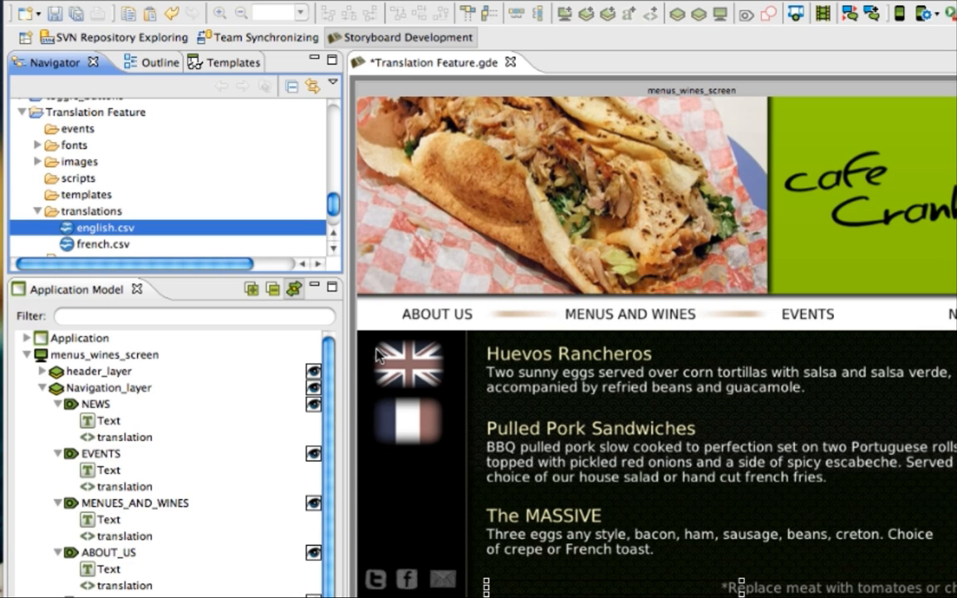
{"action": "left_click", "coordinate": [102, 244]}
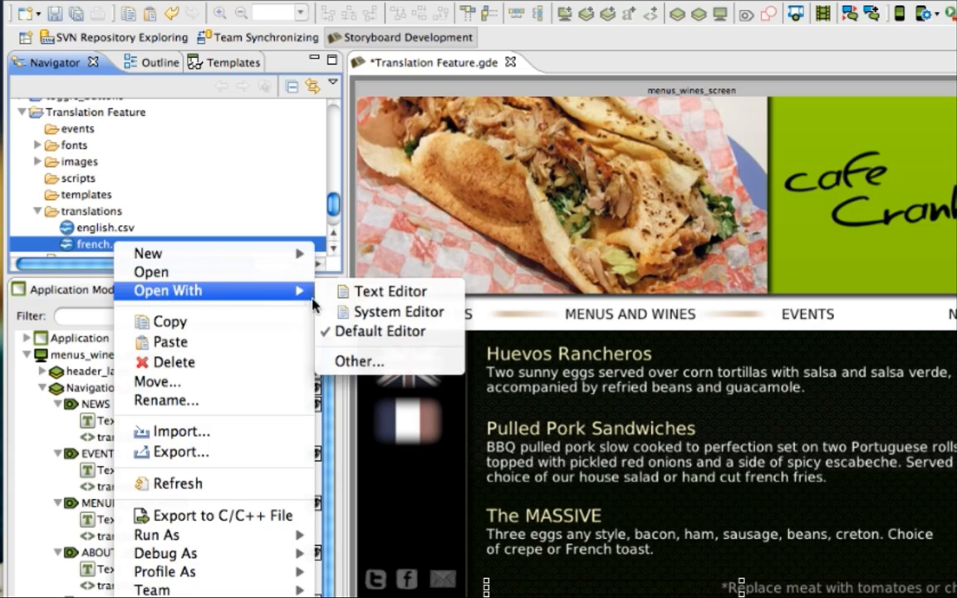
{"action": "left_click", "coordinate": [390, 291]}
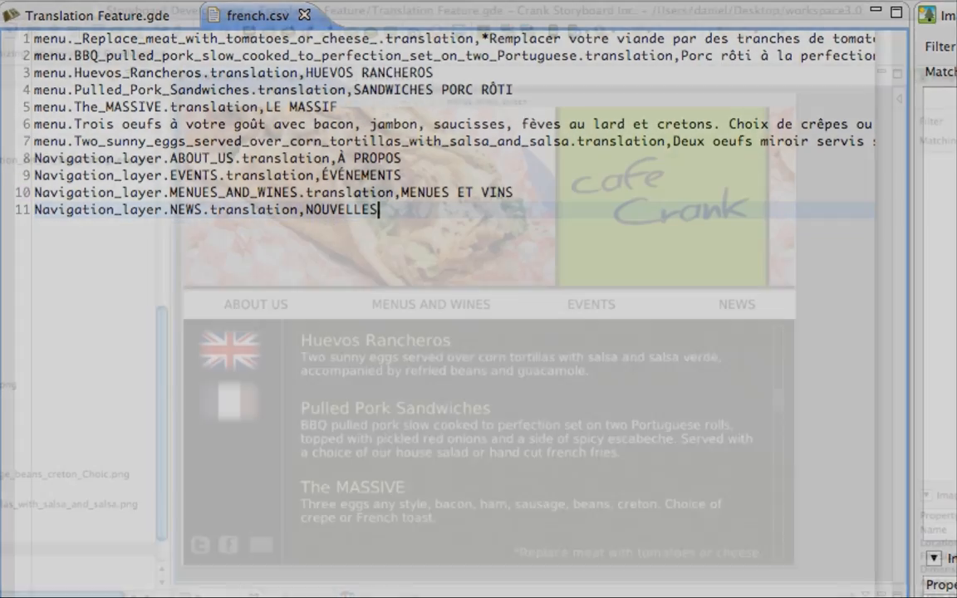
Apply the translations/french.csv translation file
{"action": "left_click", "coordinate": [506, 30]}
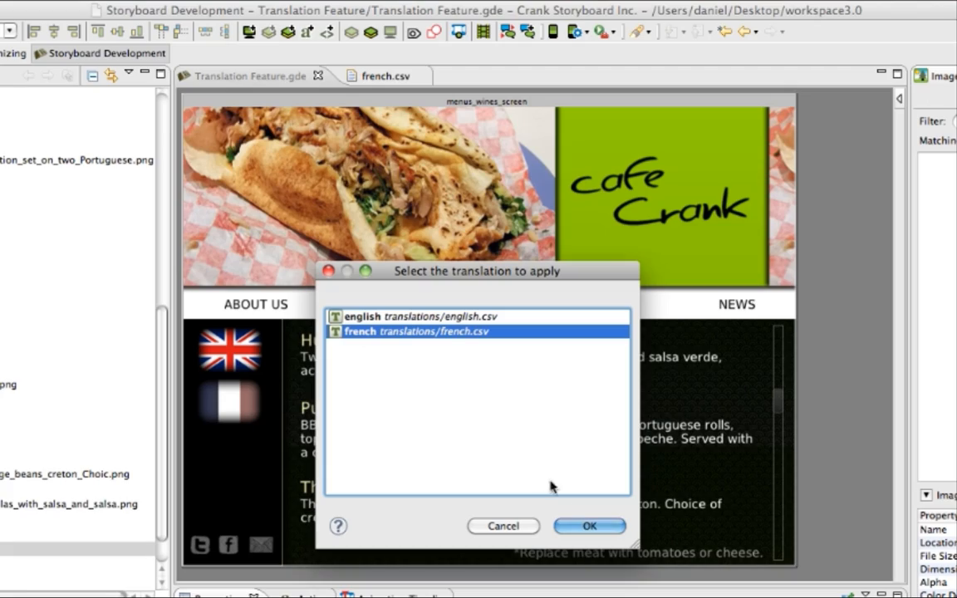
{"action": "left_click", "coordinate": [589, 526]}
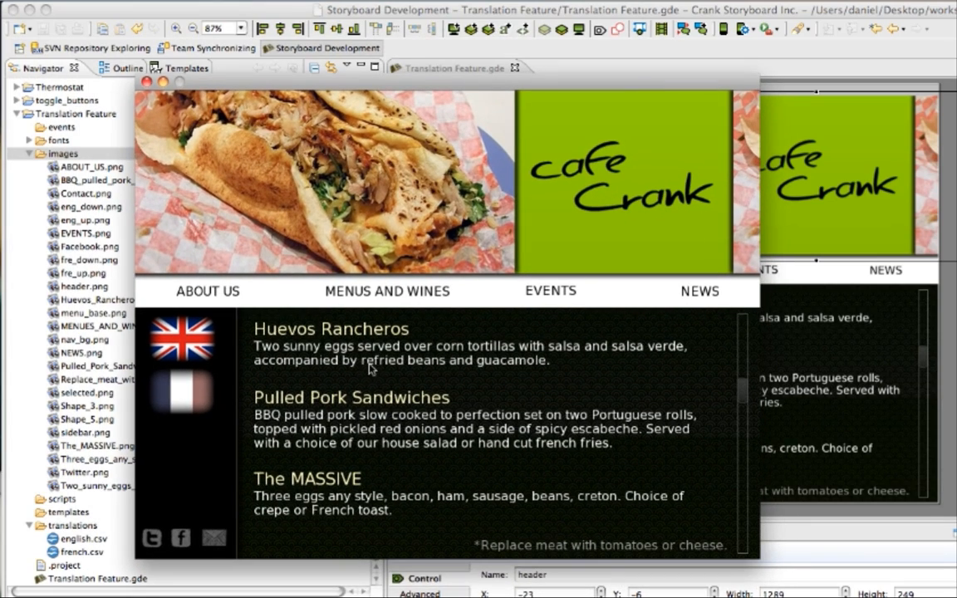
{"action": "mouse_move", "coordinate": [199, 392]}
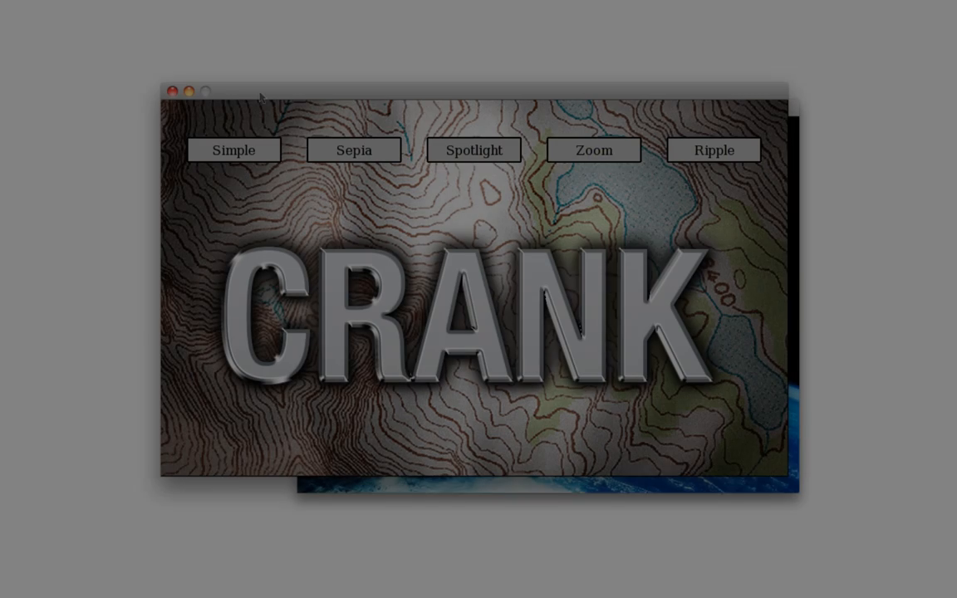
Cycle the logo through Simple, Sepia, Spotlight, Zoom and Ripple shaders, then back to Simple
{"action": "left_click", "coordinate": [234, 151]}
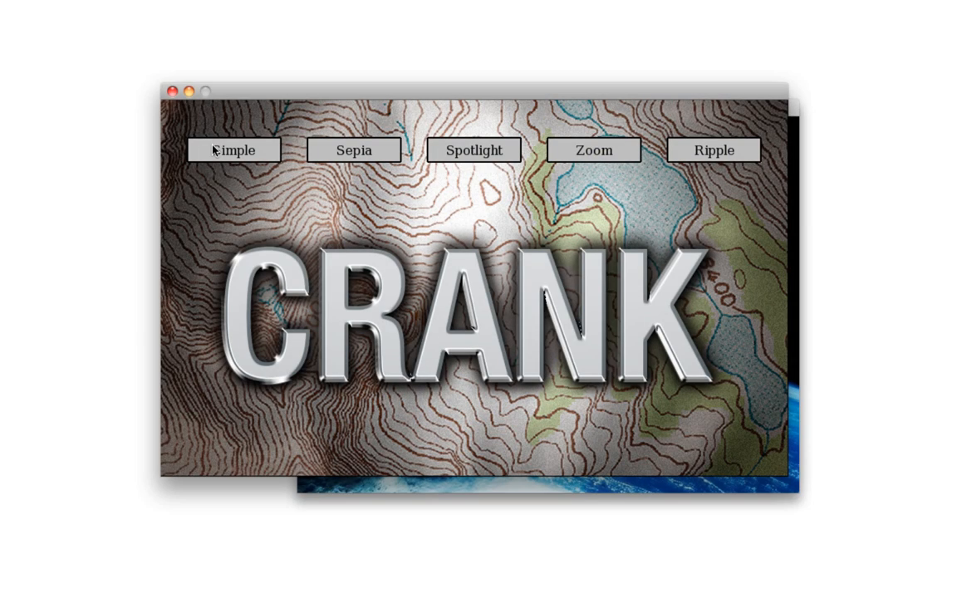
{"action": "mouse_move", "coordinate": [279, 222]}
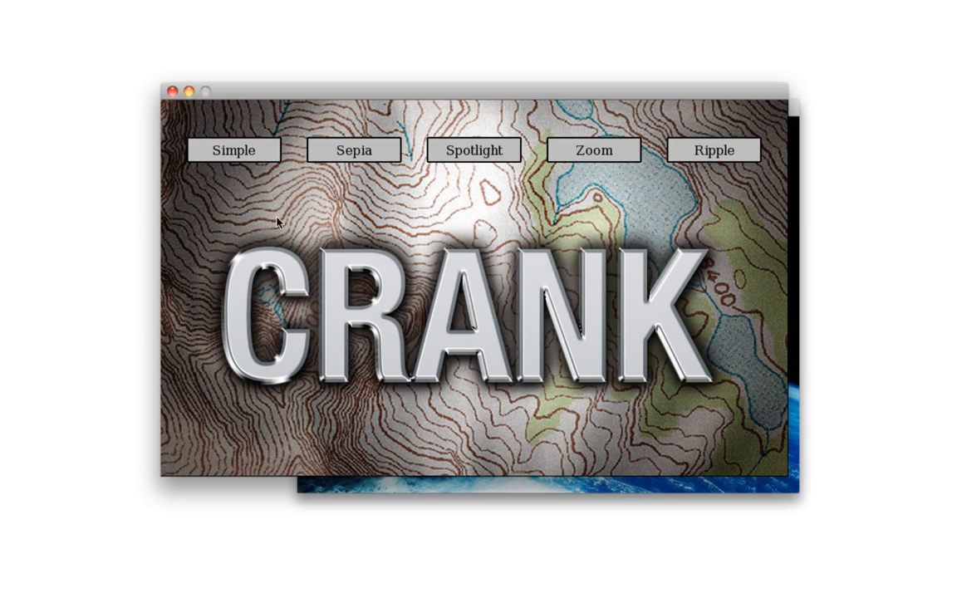
{"action": "left_click", "coordinate": [353, 151]}
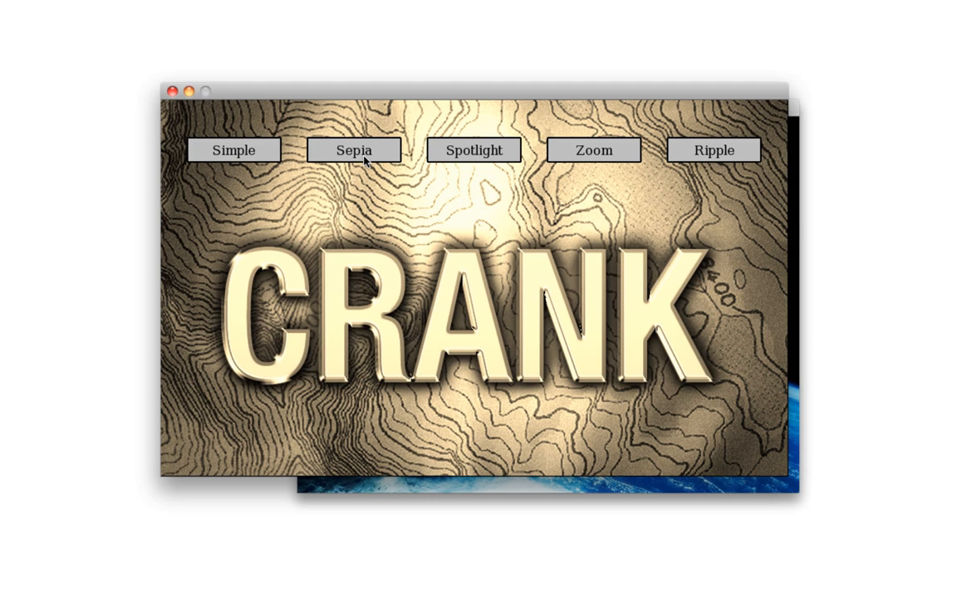
{"action": "mouse_move", "coordinate": [371, 209]}
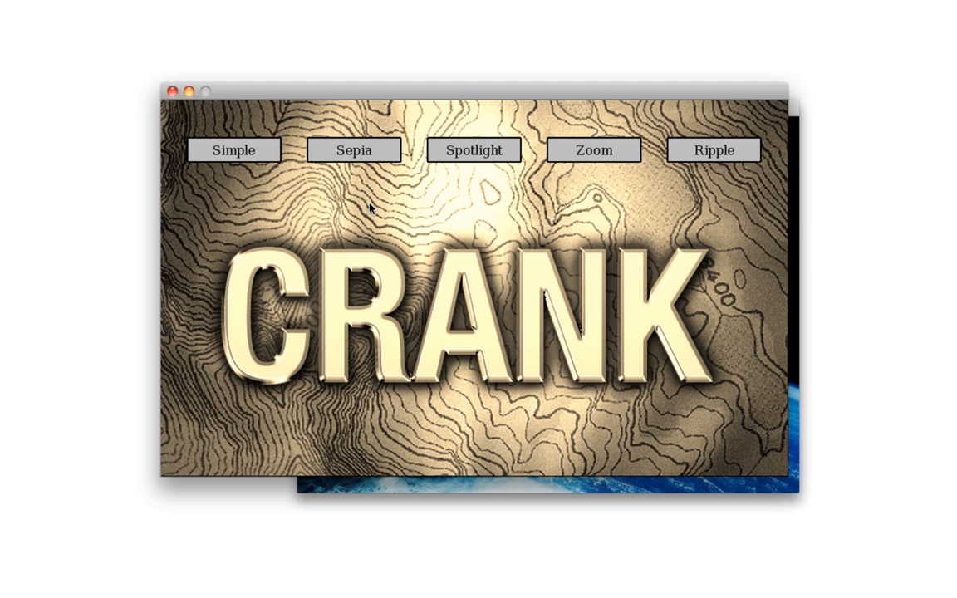
{"action": "left_click", "coordinate": [473, 151]}
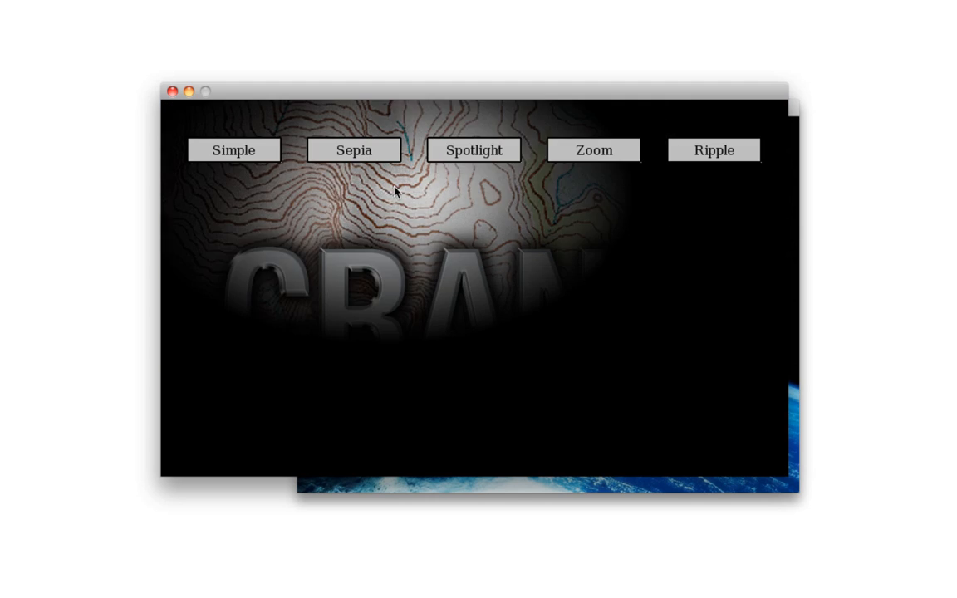
{"action": "left_click", "coordinate": [593, 150]}
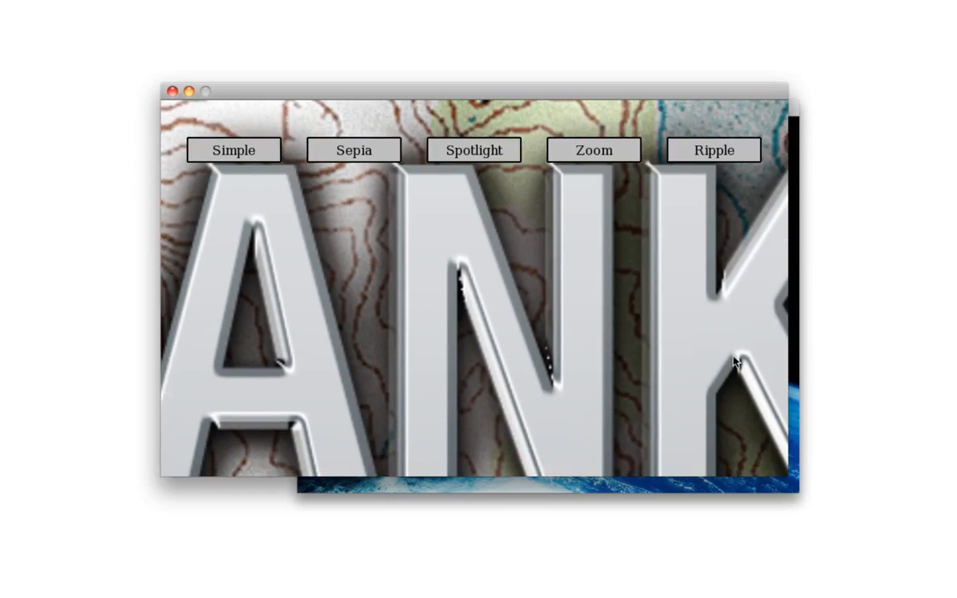
{"action": "left_click", "coordinate": [712, 151]}
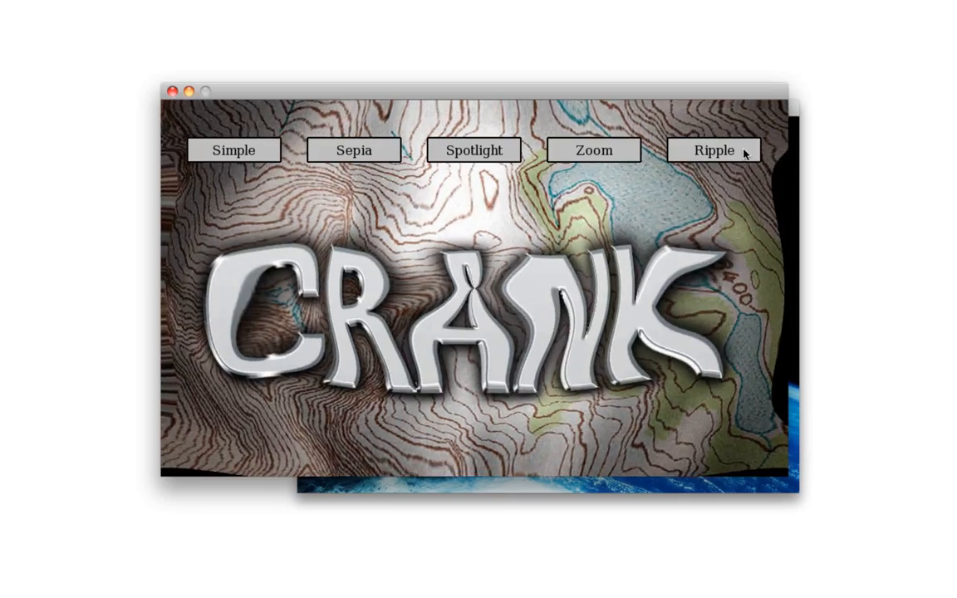
{"action": "left_click", "coordinate": [234, 150]}
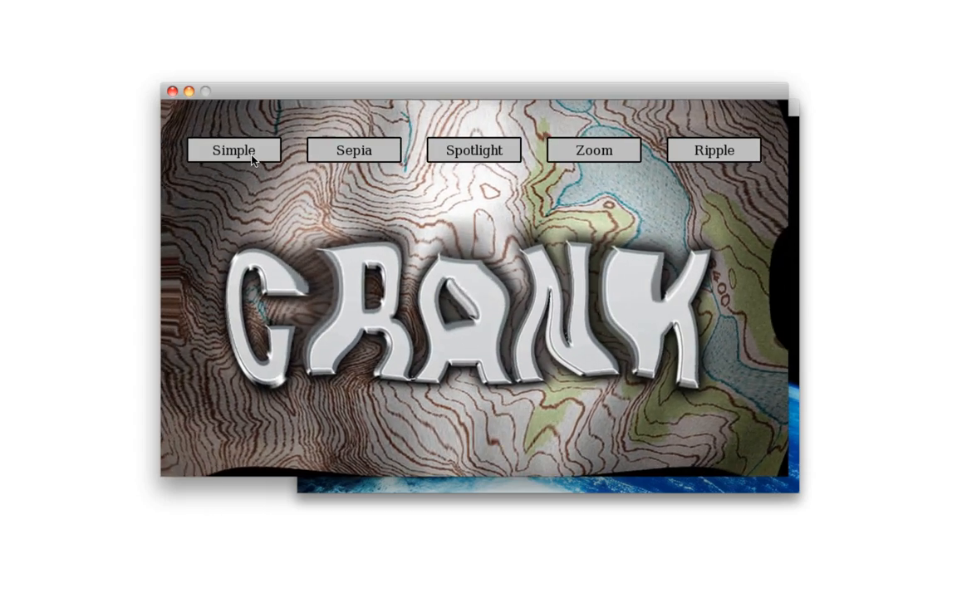
{"action": "left_click", "coordinate": [233, 150]}
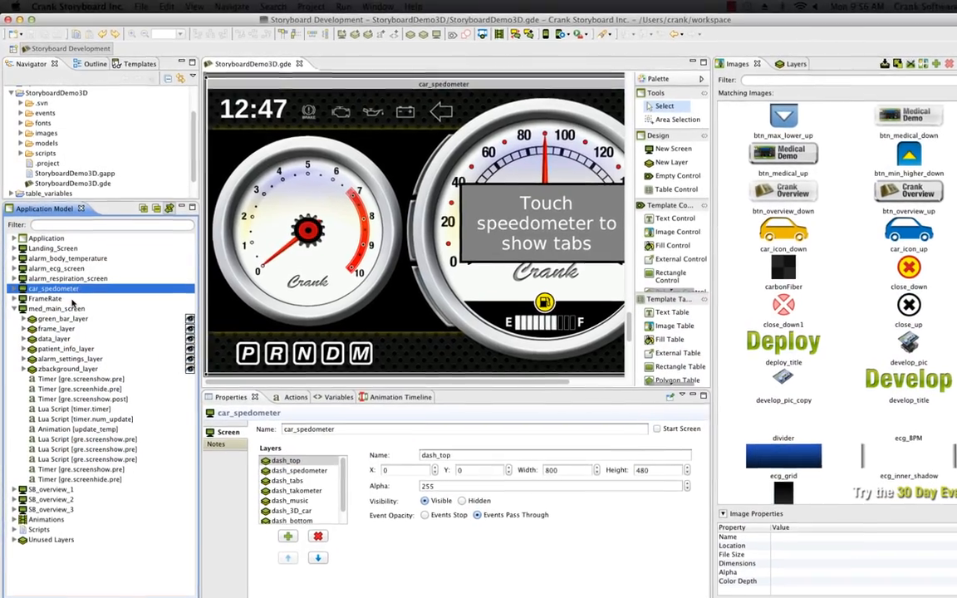
Select med_main_screen and start the Export as Native iOS Application wizard
{"action": "left_click", "coordinate": [62, 321]}
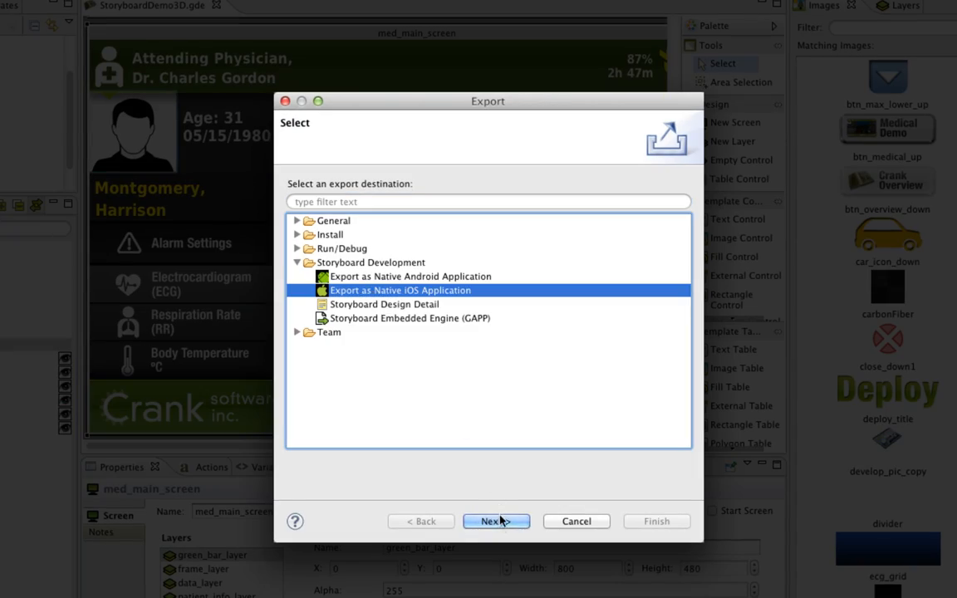
{"action": "left_click", "coordinate": [495, 520]}
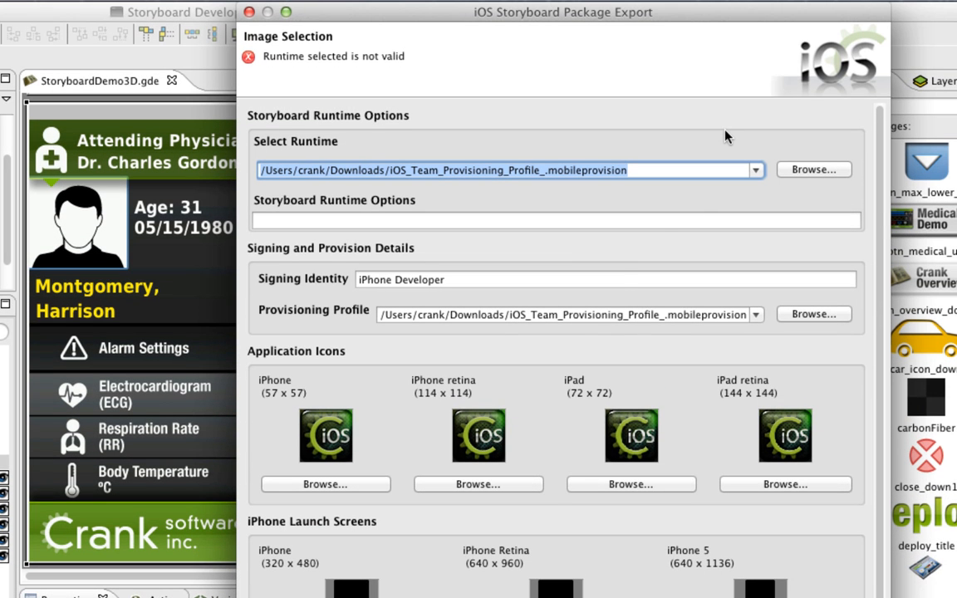
Pick the Storyboard_Engine ios-idevice runtime, check the iPhone Developer signing identity, and finish exporting
{"action": "left_click", "coordinate": [754, 169]}
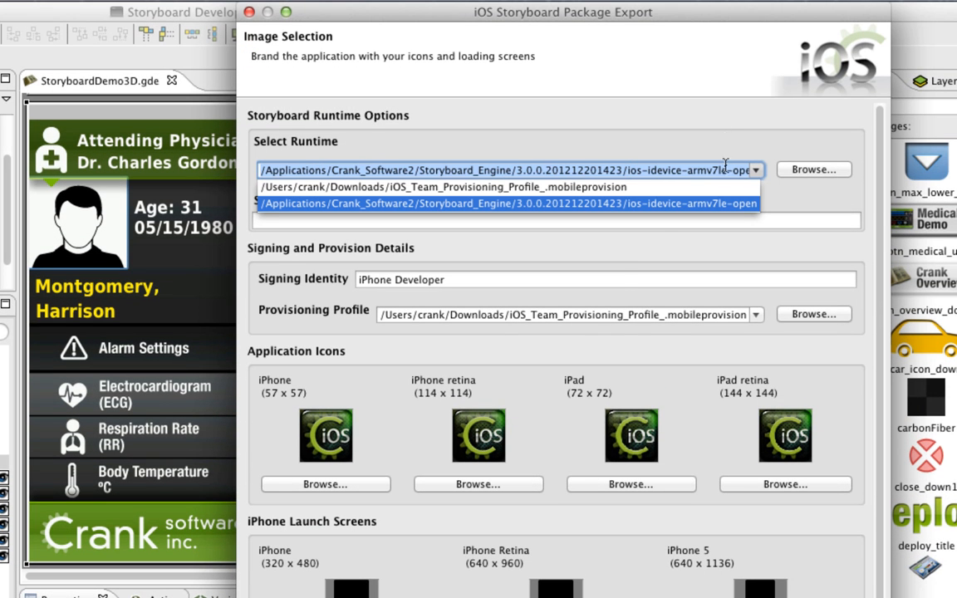
{"action": "left_click", "coordinate": [507, 204]}
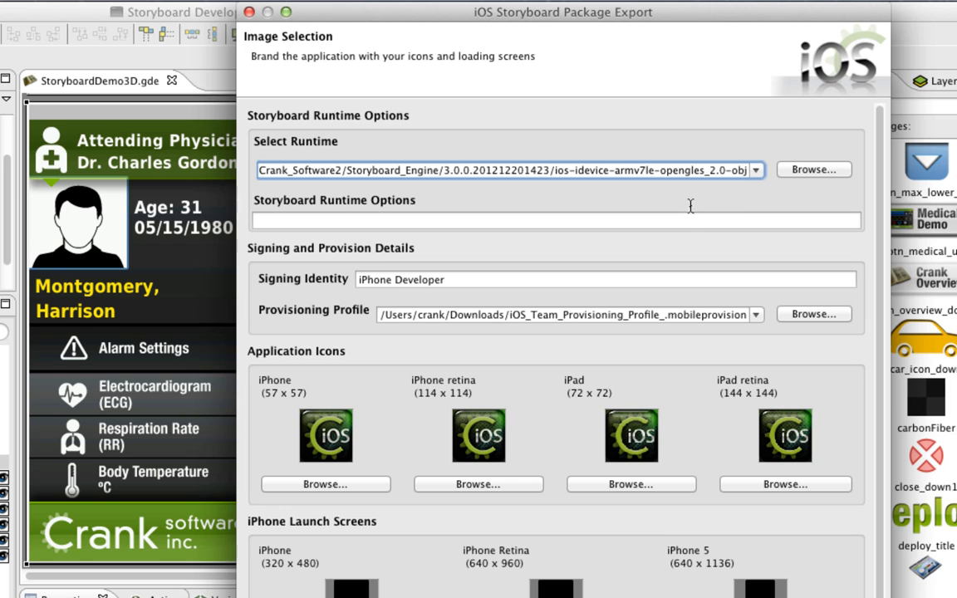
{"action": "left_click", "coordinate": [606, 279]}
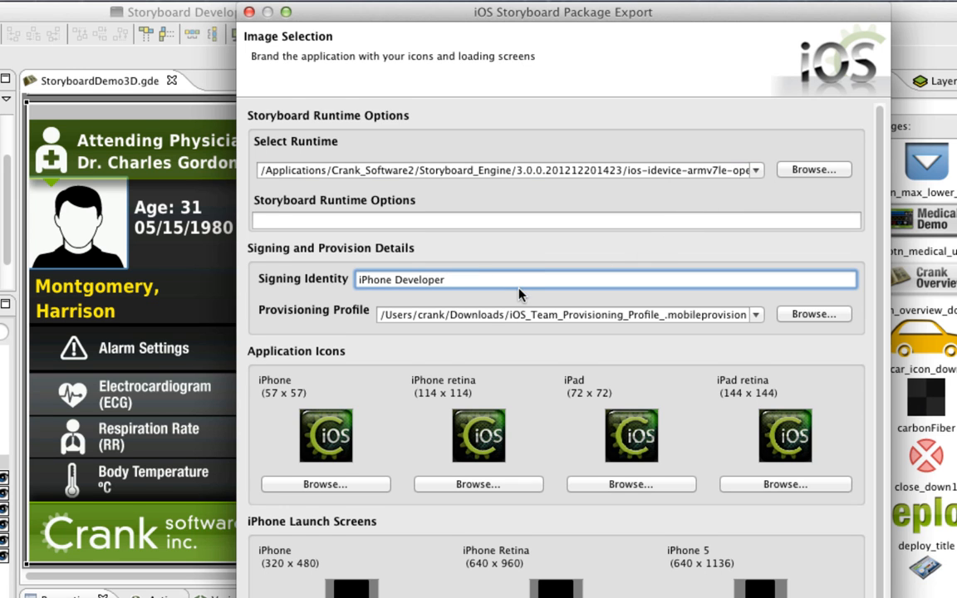
{"action": "scroll", "scroll_direction": "down", "scroll_amount": 3}
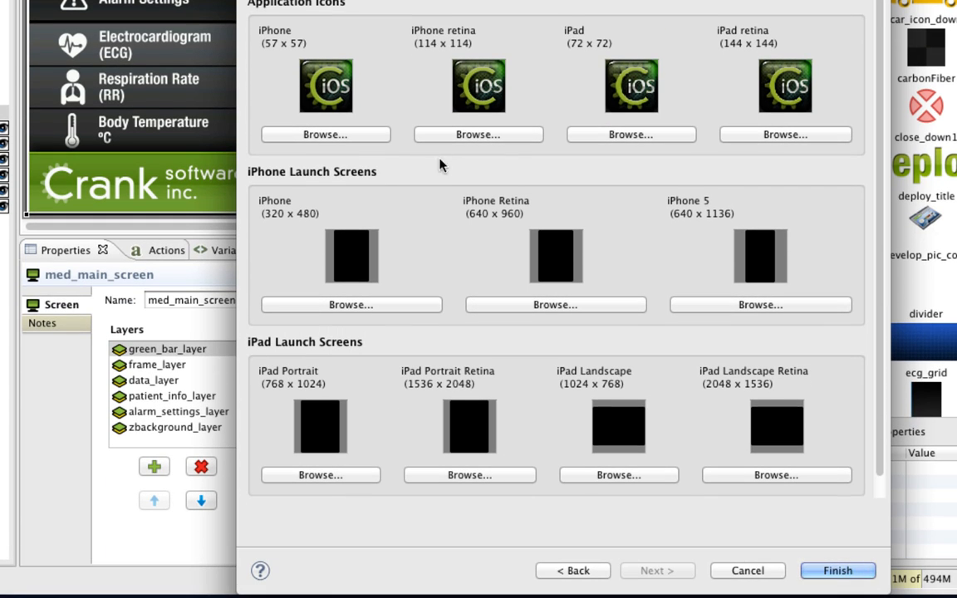
{"action": "mouse_move", "coordinate": [772, 541]}
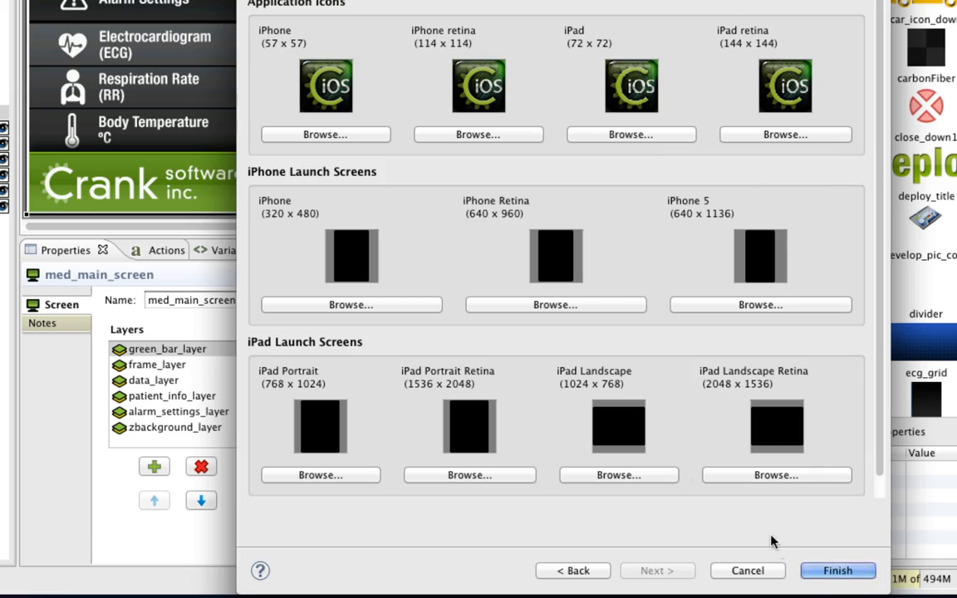
{"action": "left_click", "coordinate": [837, 569]}
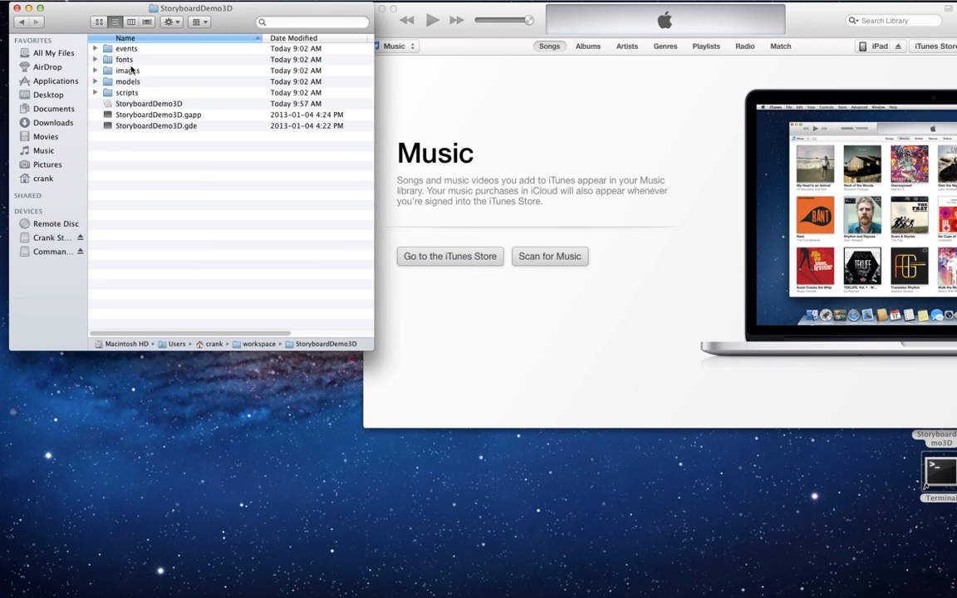
Select the StoryboardDemo3D app in Finder and show the iPad's summary in iTunes
{"action": "left_click", "coordinate": [149, 103]}
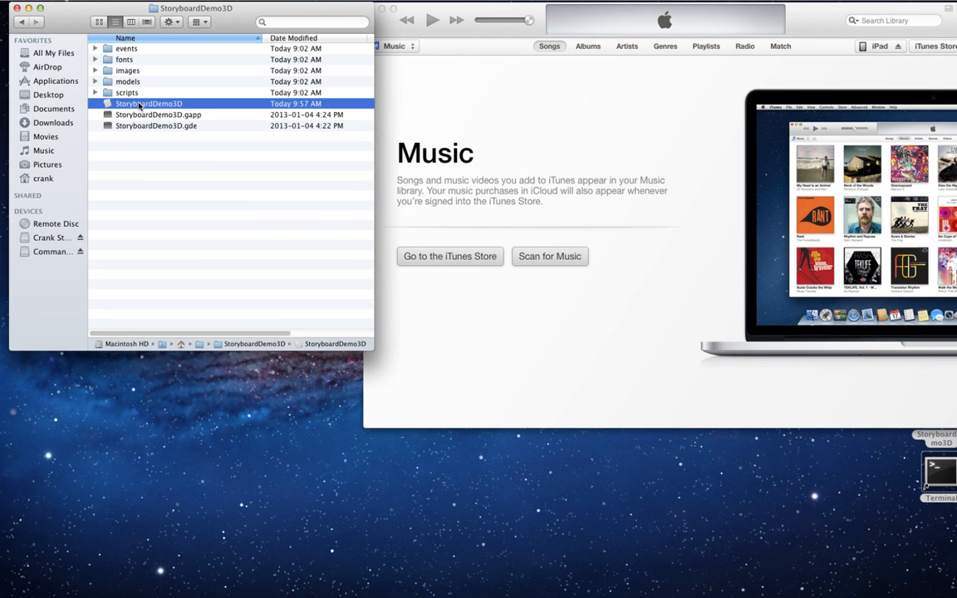
{"action": "mouse_move", "coordinate": [511, 131]}
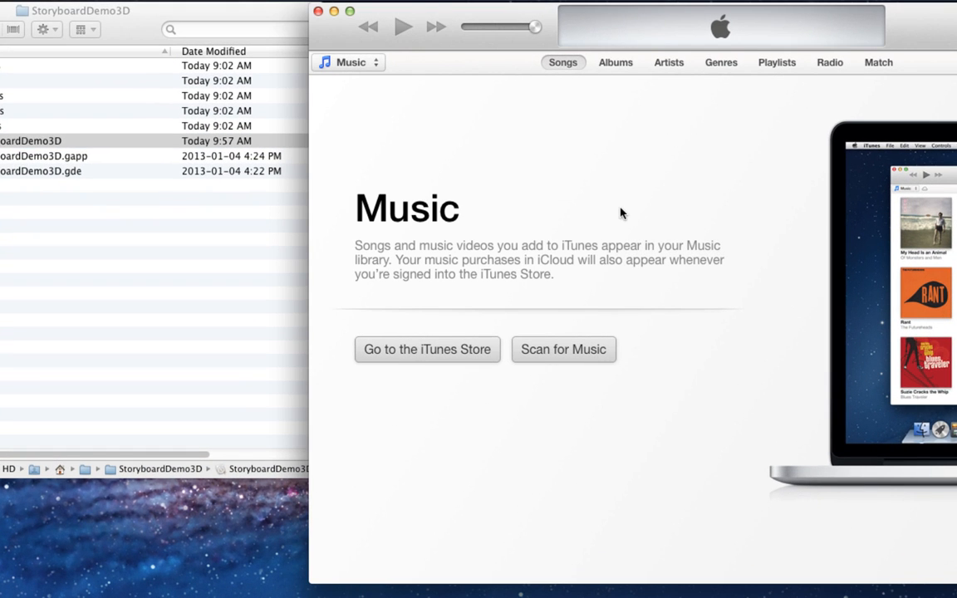
{"action": "left_click", "coordinate": [347, 61]}
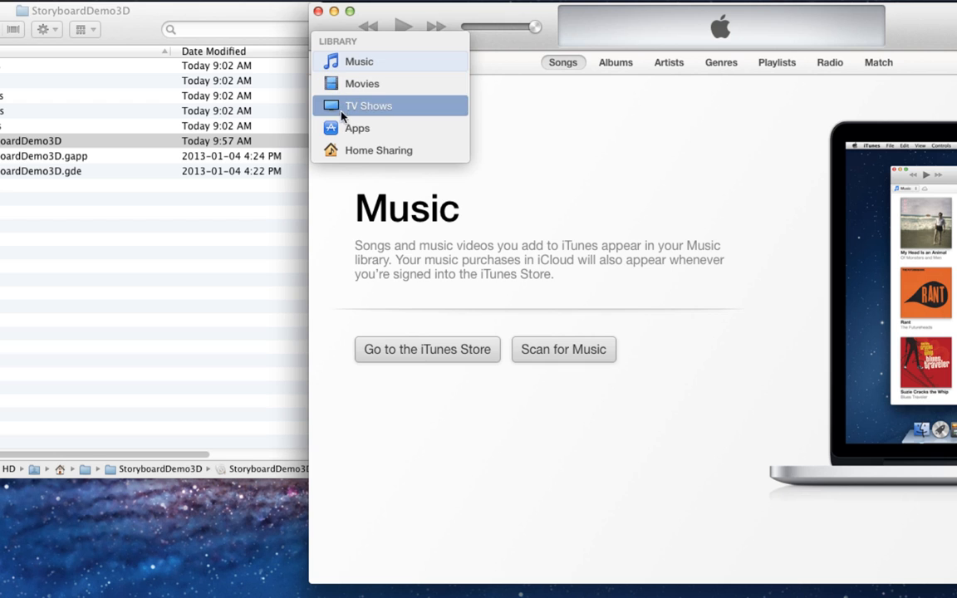
{"action": "left_click", "coordinate": [356, 127]}
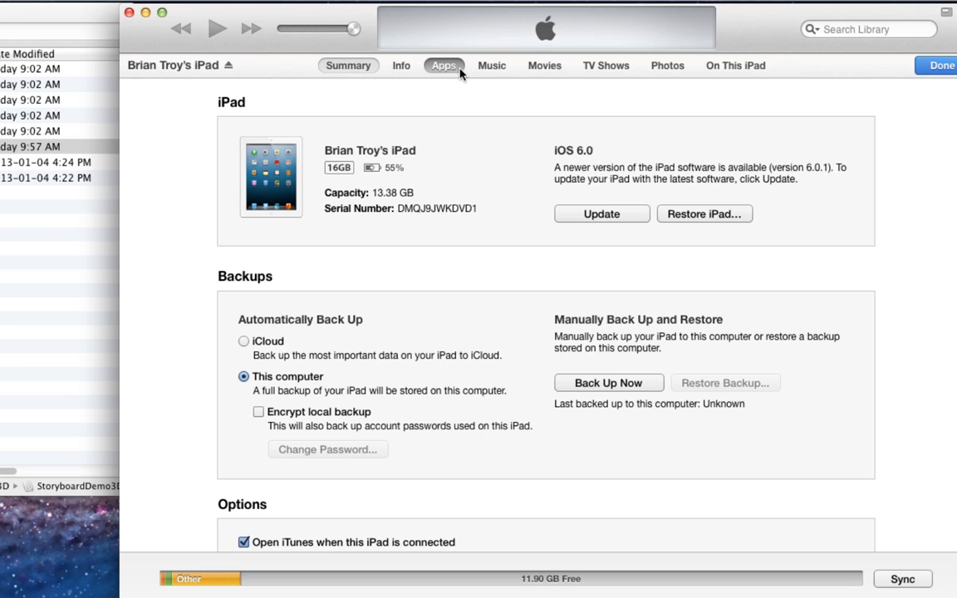
Install StoryboardDemo3D onto the iPad from iTunes' Apps page
{"action": "left_click", "coordinate": [444, 66]}
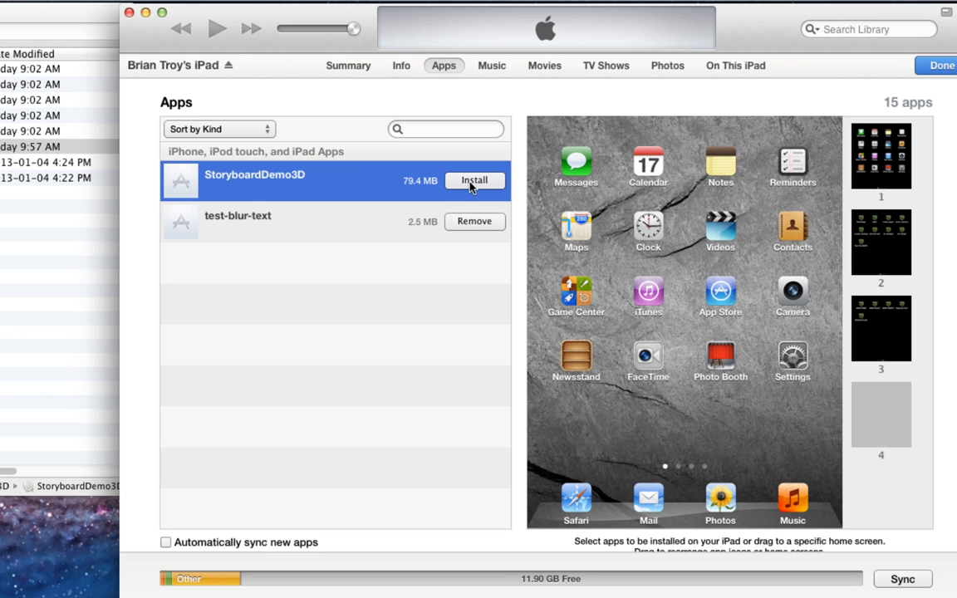
{"action": "left_click", "coordinate": [474, 180]}
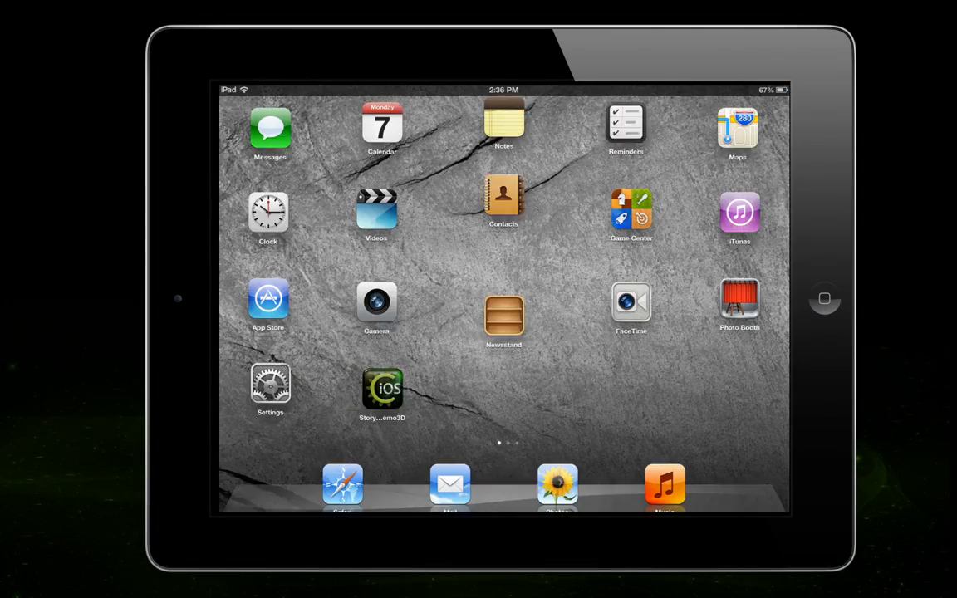
Launch StoryboardDemo3D, try the Medical Demo's ECG alert limits, then return to the menu
{"action": "left_click", "coordinate": [382, 386]}
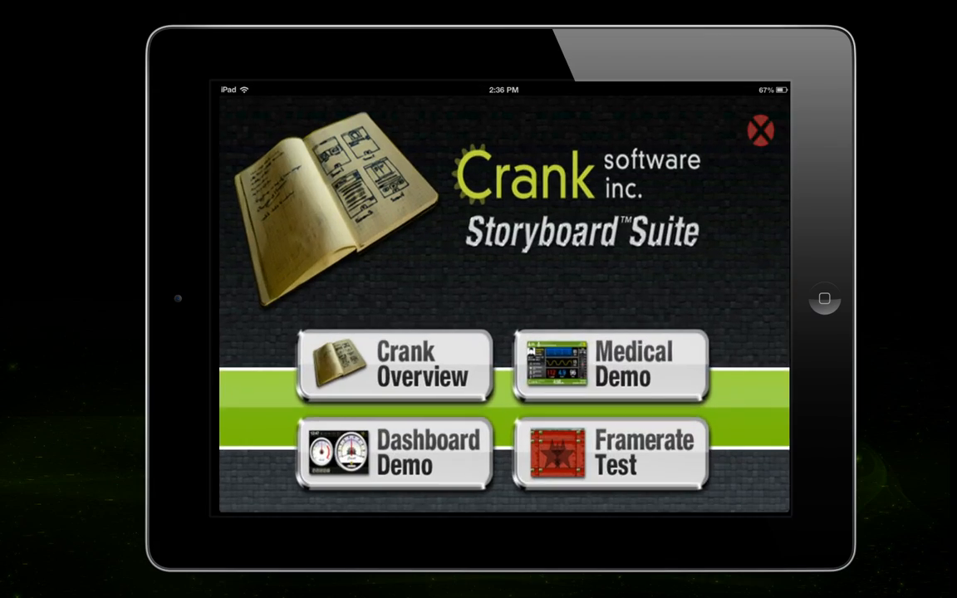
{"action": "left_click", "coordinate": [609, 367]}
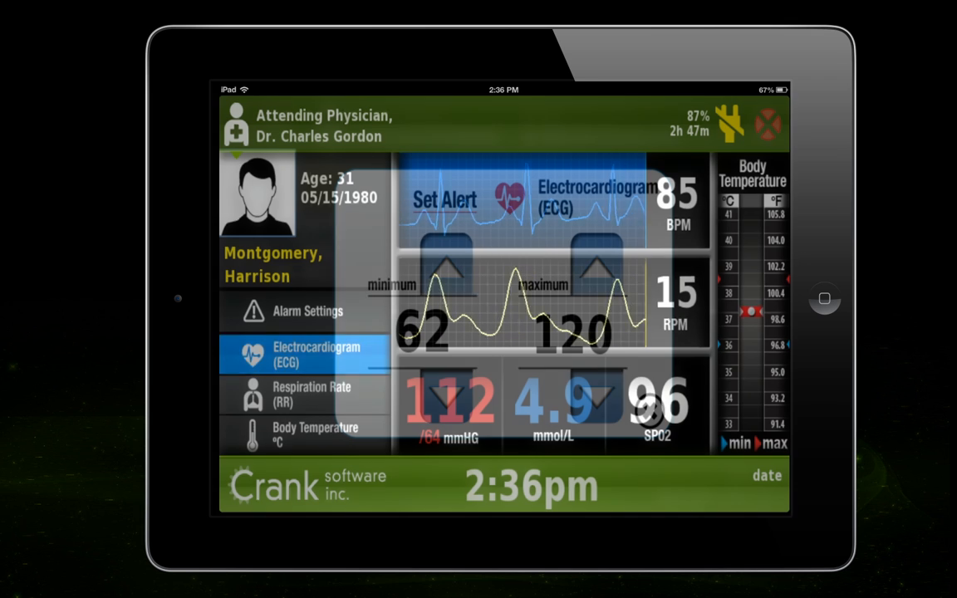
{"action": "left_click", "coordinate": [446, 199]}
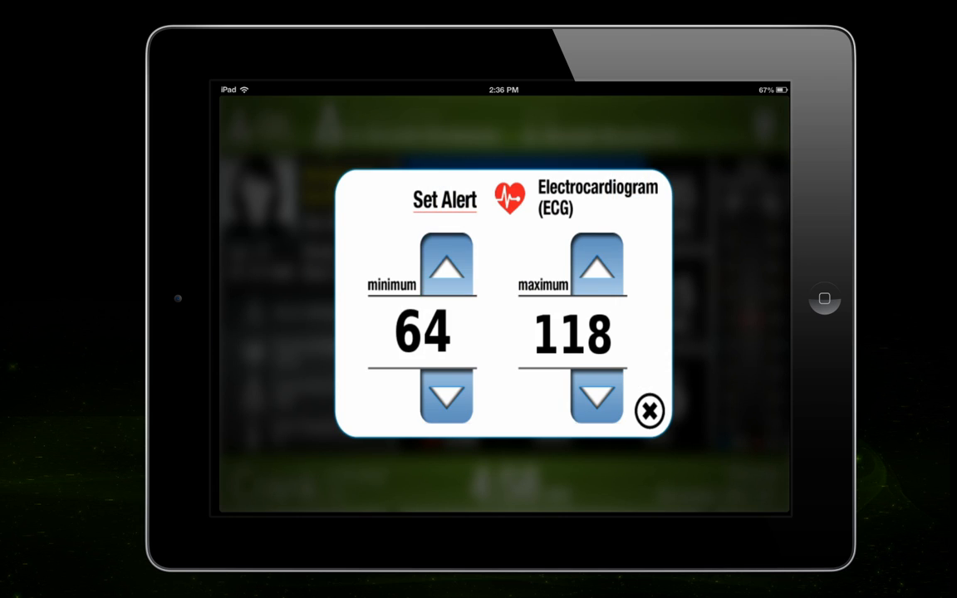
{"action": "left_click", "coordinate": [650, 411]}
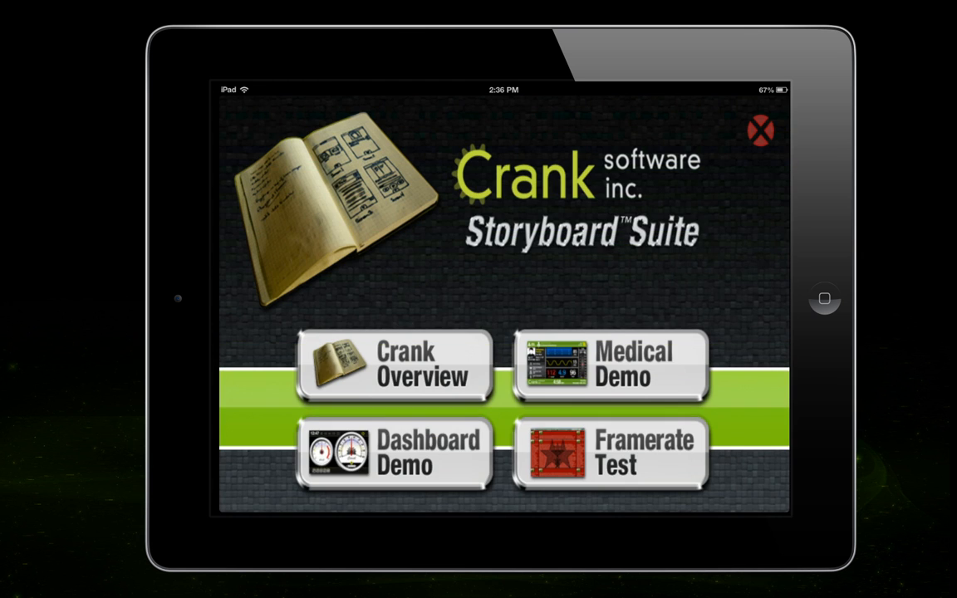
Open the Dashboard Demo, show the 3D car view, and exit to the menu
{"action": "left_click", "coordinate": [393, 453]}
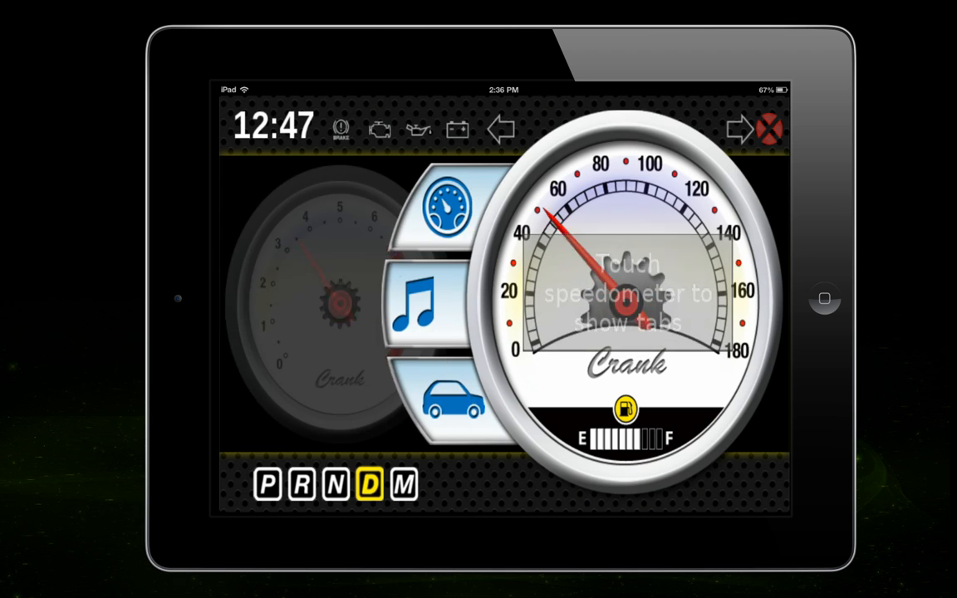
{"action": "left_click", "coordinate": [627, 291]}
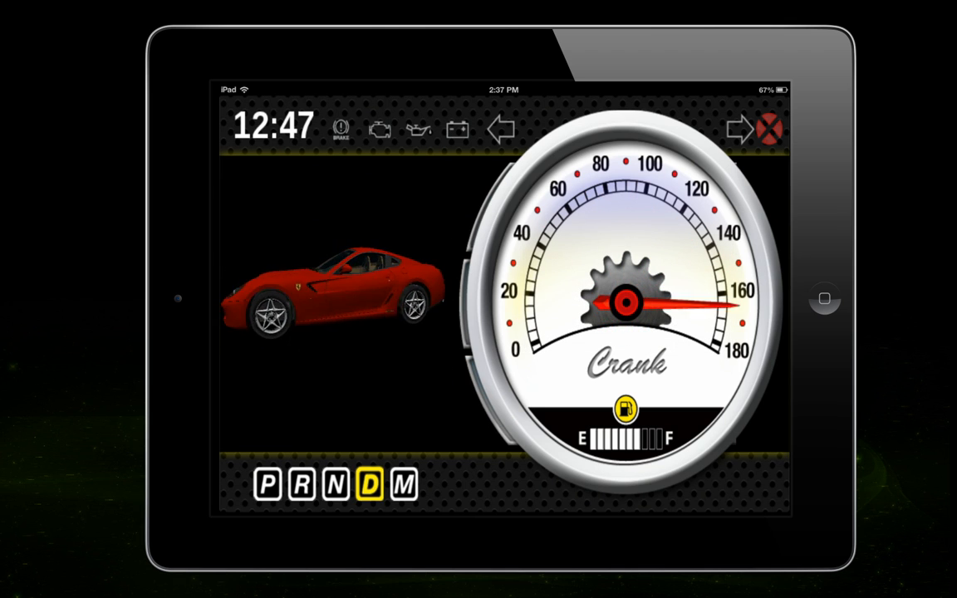
{"action": "left_click", "coordinate": [767, 129]}
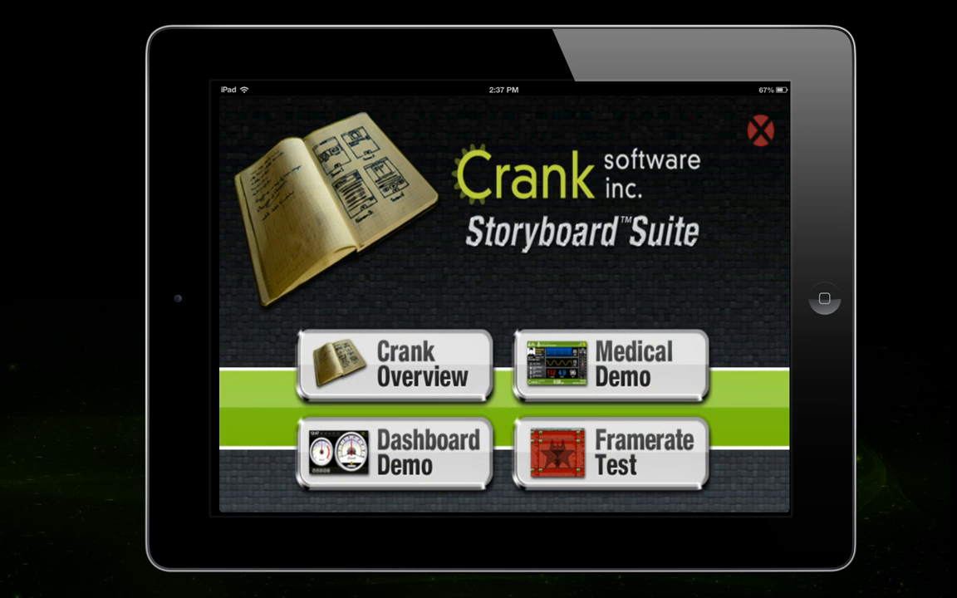